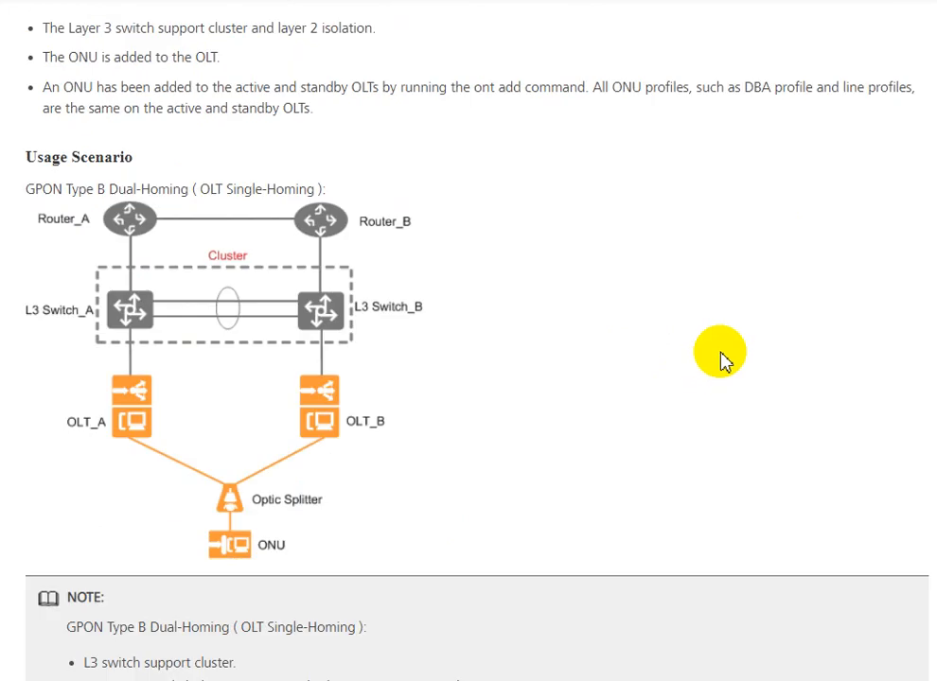
Step: Scroll past the Usage Scenario diagram and note to Table 5-1 under Data Planning
scroll("down", 3)
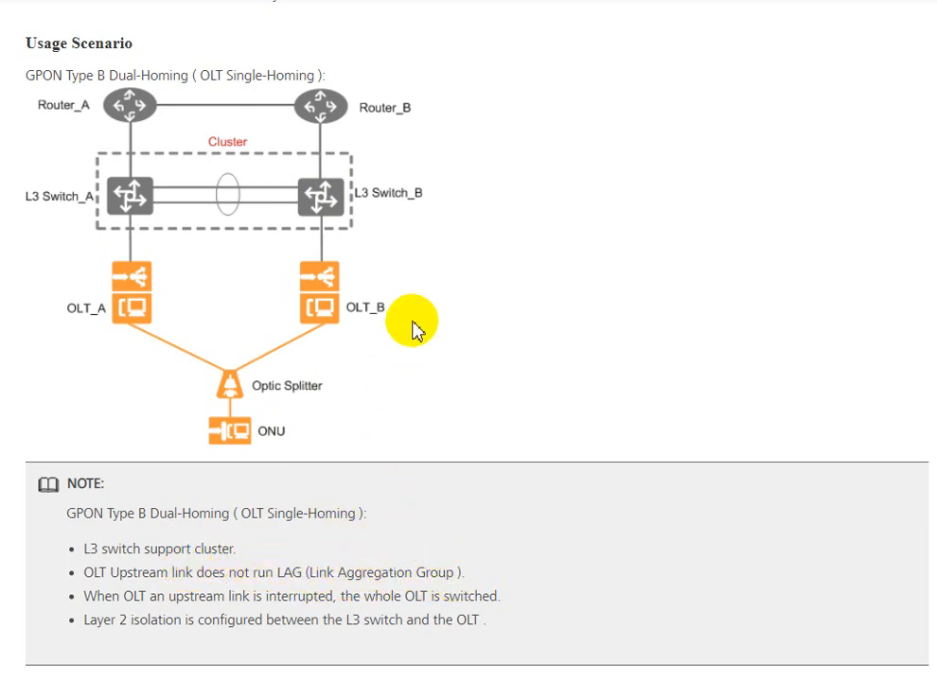
scroll("down", 3)
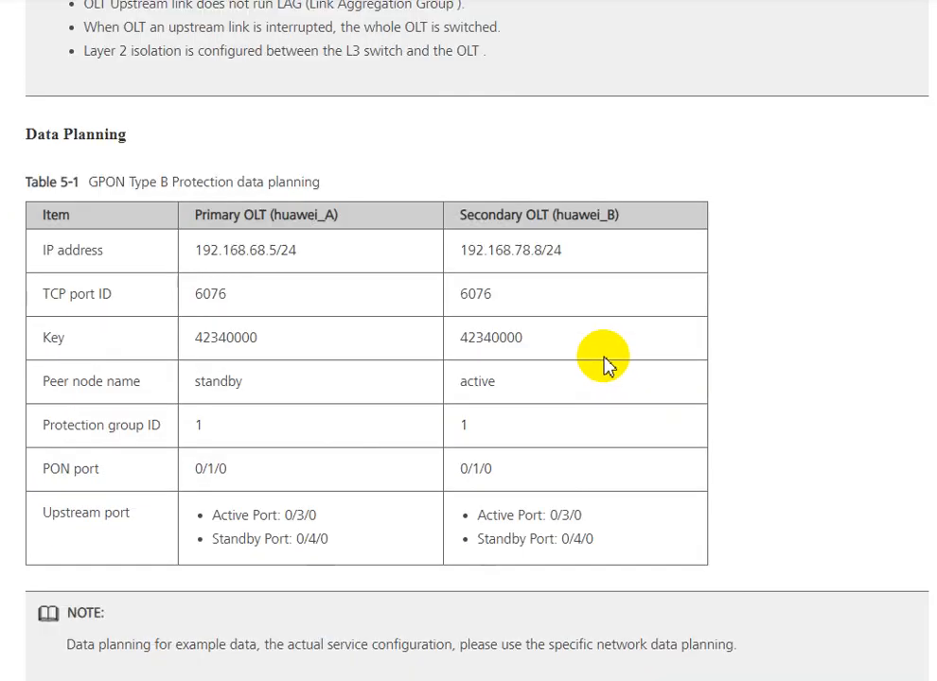
mouse_move(38, 189)
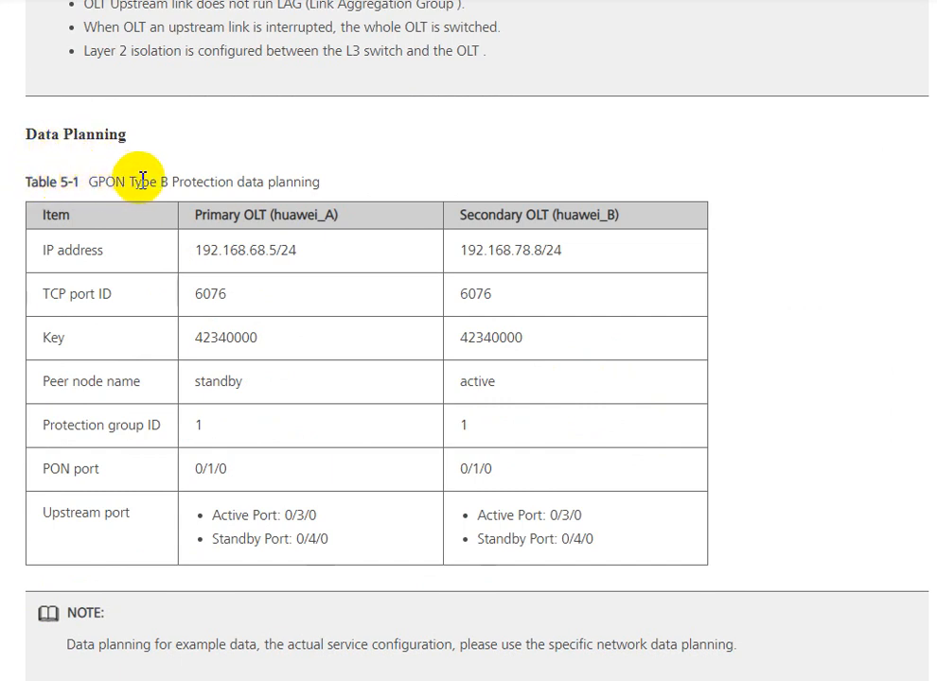
mouse_move(219, 246)
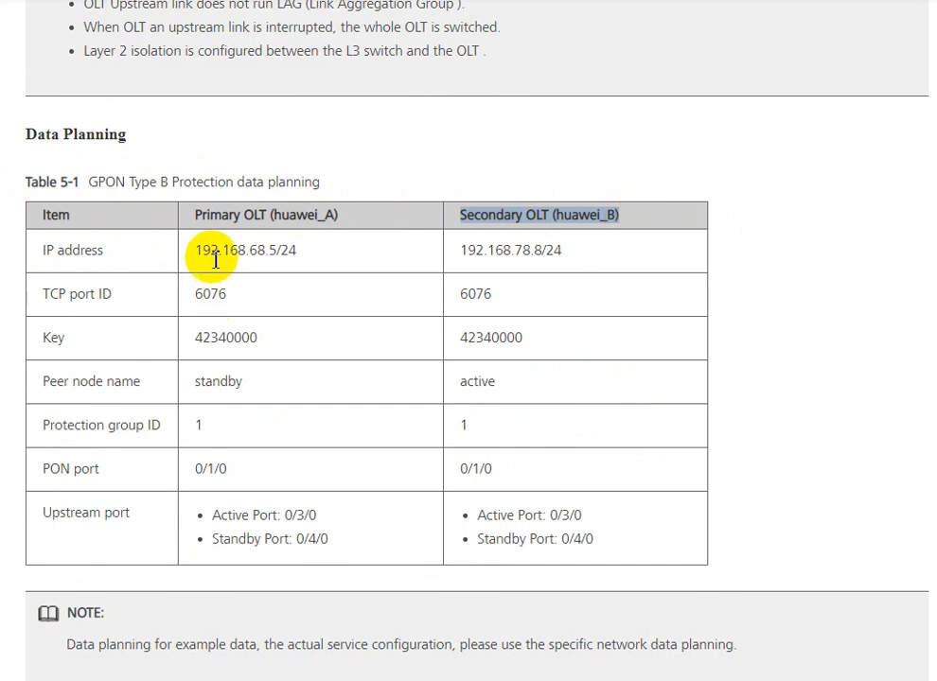
mouse_move(36, 249)
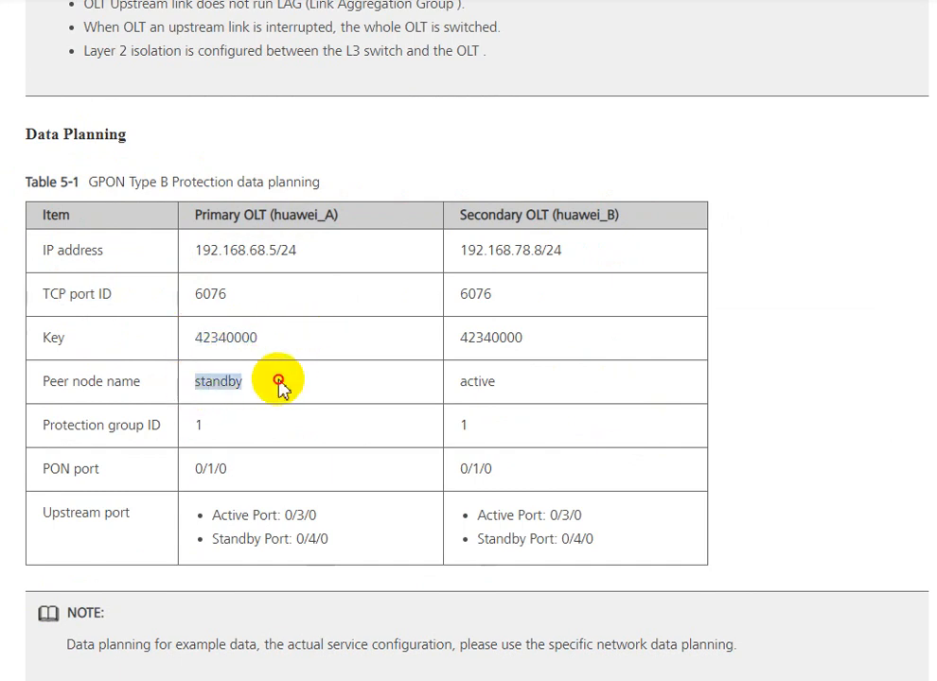
double_click(477, 383)
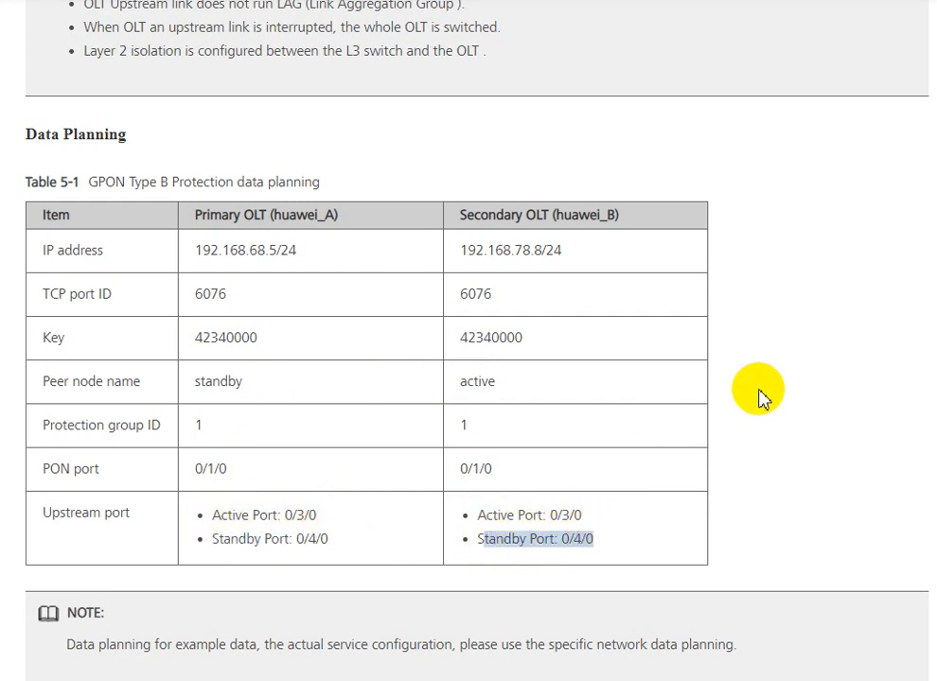
scroll("down", 3)
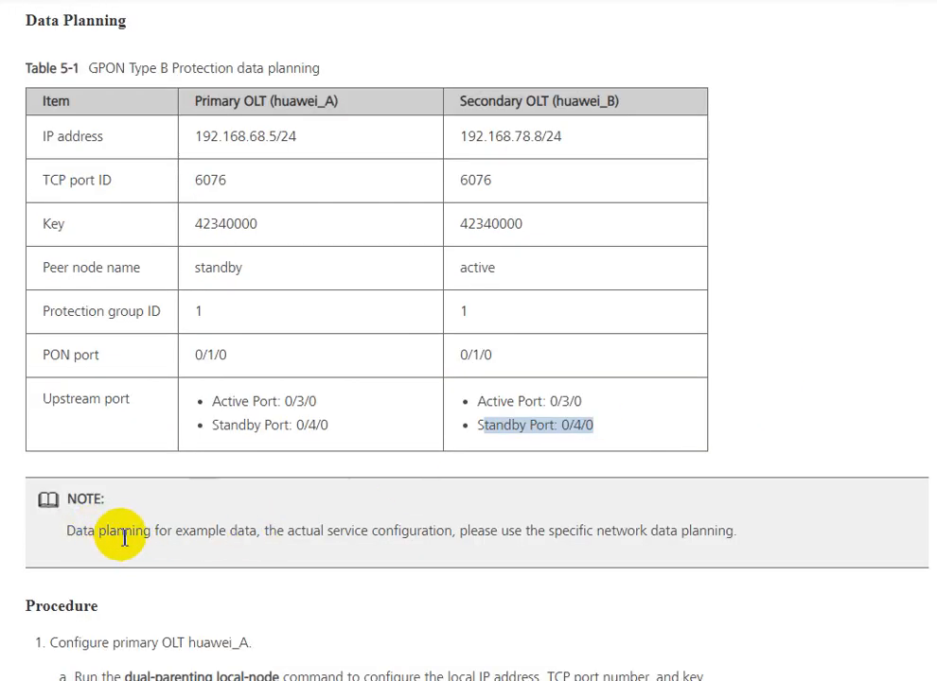
Step: Scroll to the Procedure steps a–f configuring dual-parenting and protection group on huawei_A
scroll("down", 3)
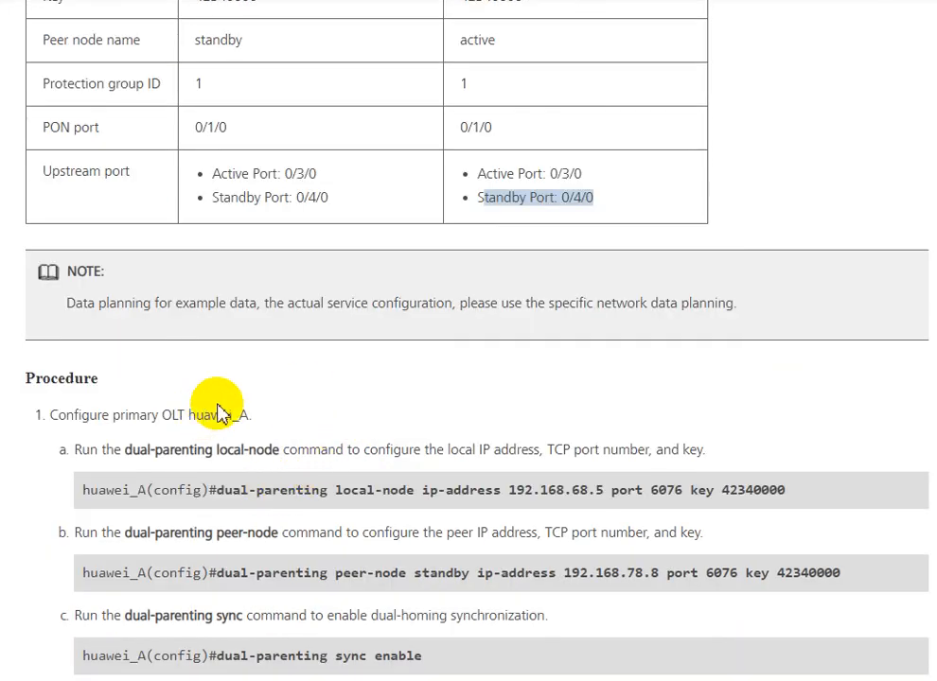
mouse_move(185, 414)
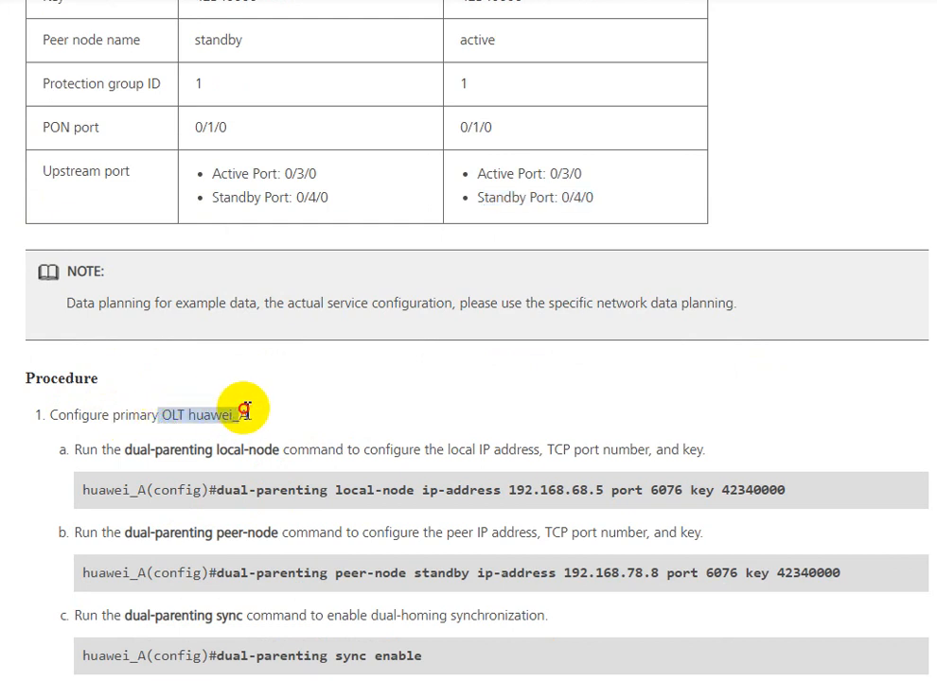
scroll("down", 3)
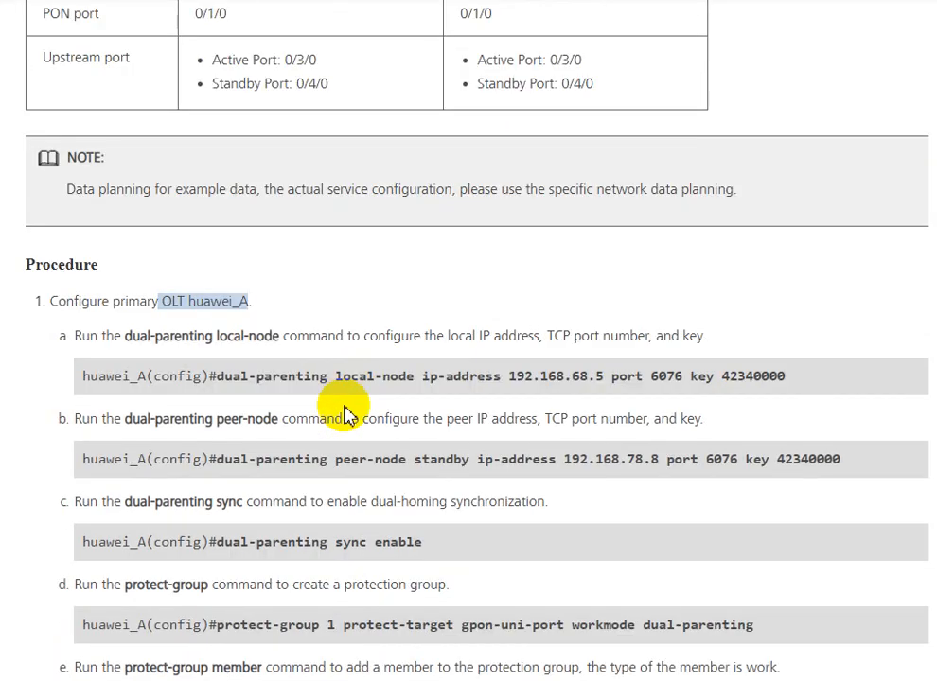
scroll("down", 3)
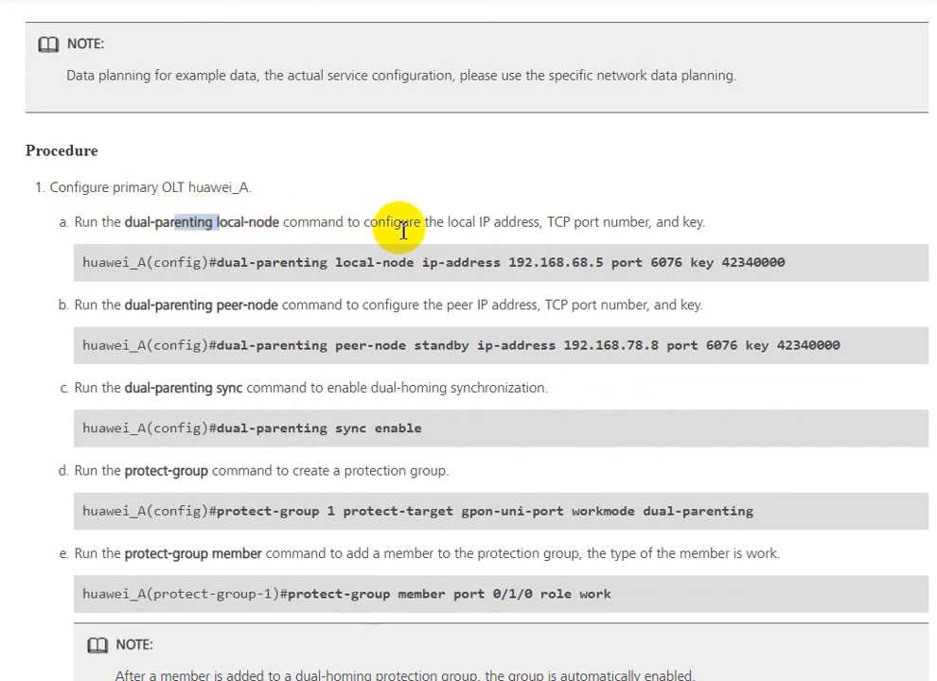
mouse_move(454, 216)
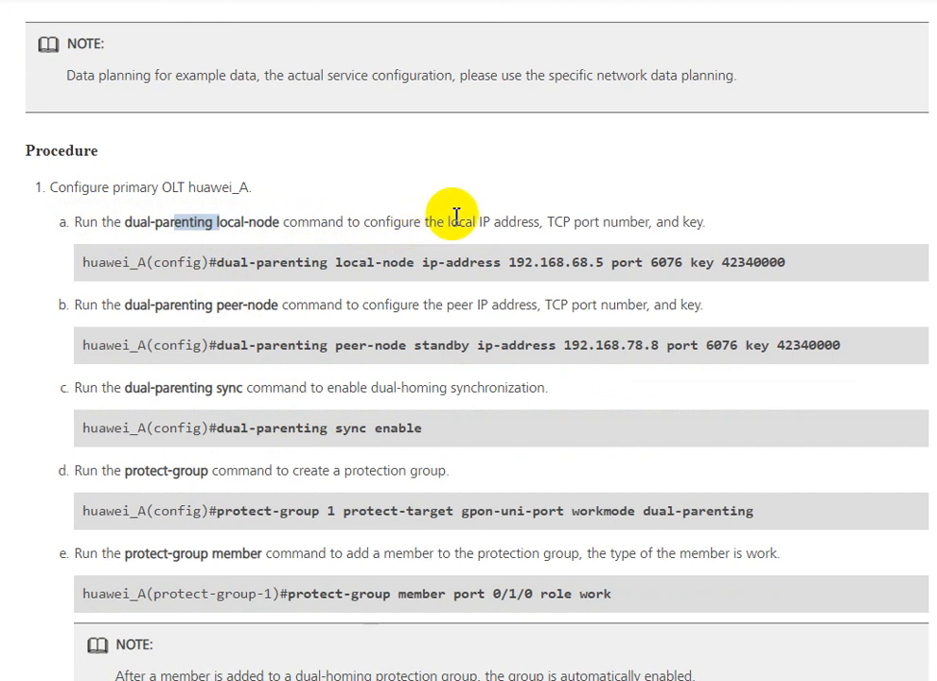
mouse_move(647, 230)
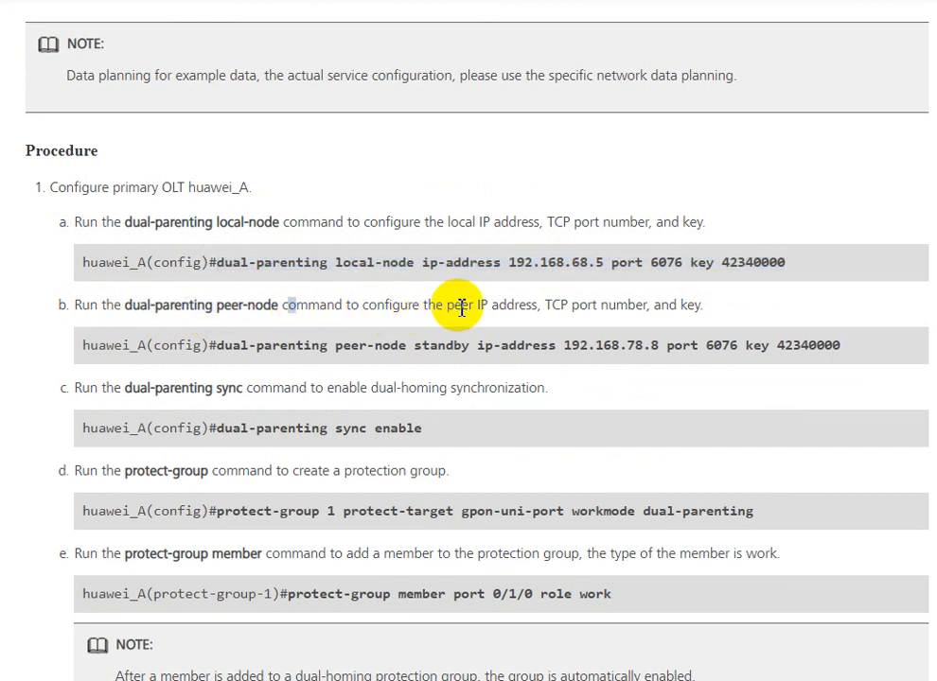
mouse_move(511, 310)
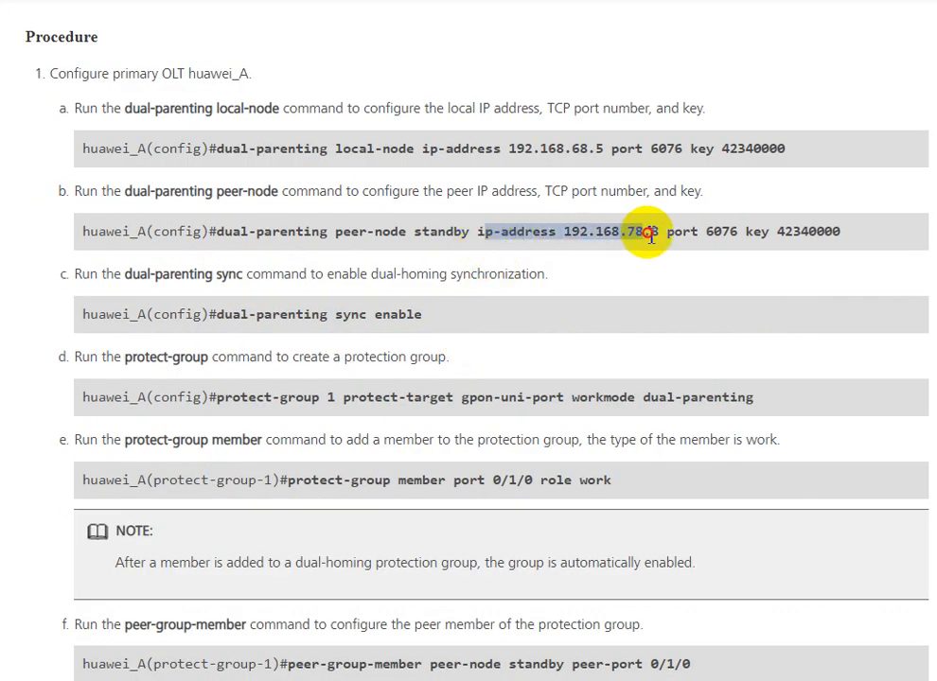
Step: Revisit the data table, then scroll through huawei_A steps to peer-group-member, uplink-monitor and onu-switch notify
scroll("up", 3)
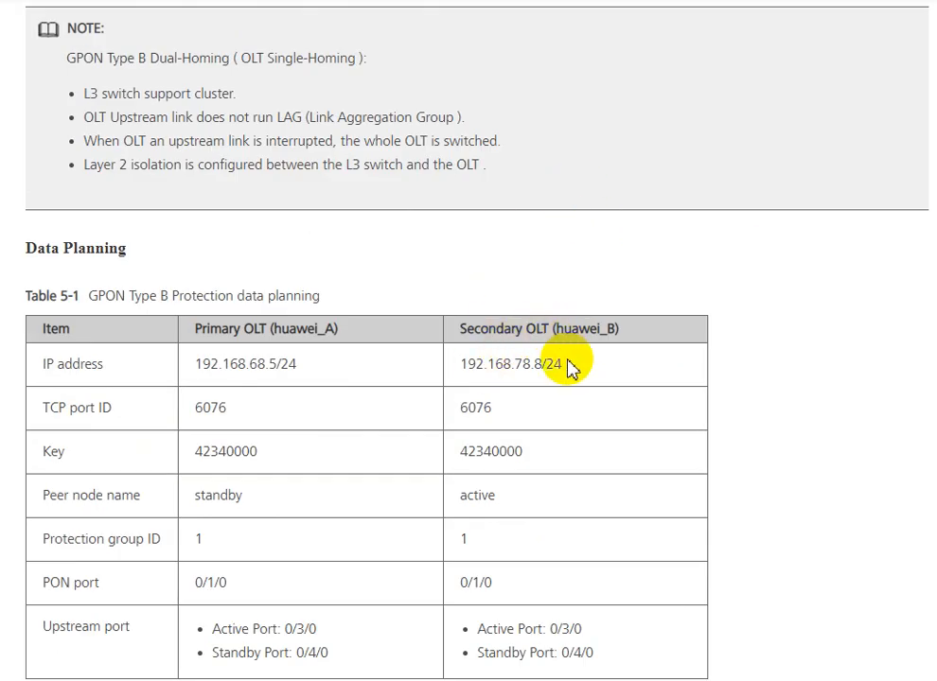
scroll("down", 3)
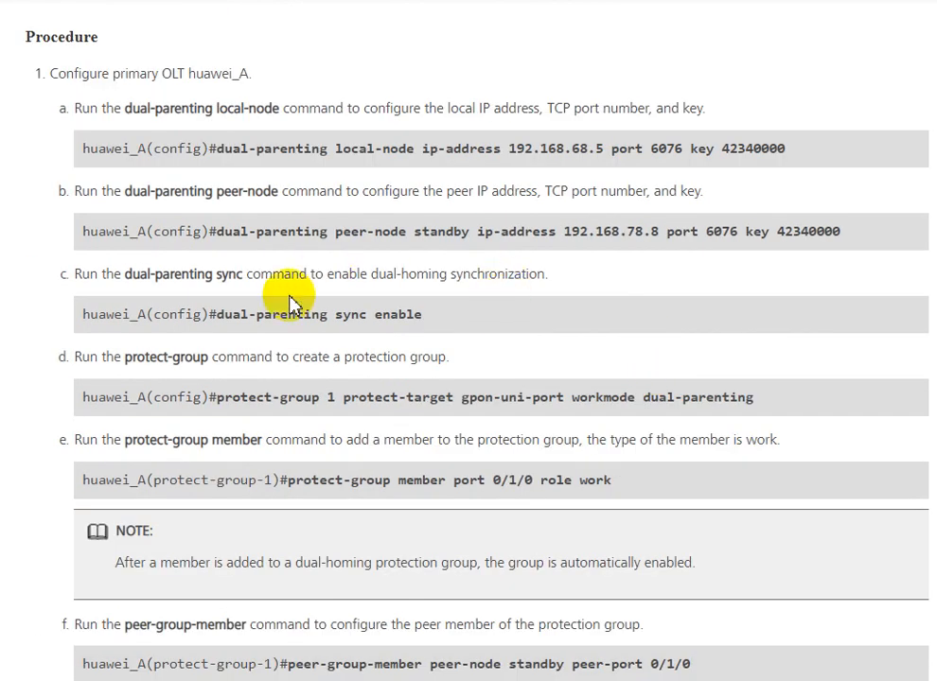
mouse_move(78, 272)
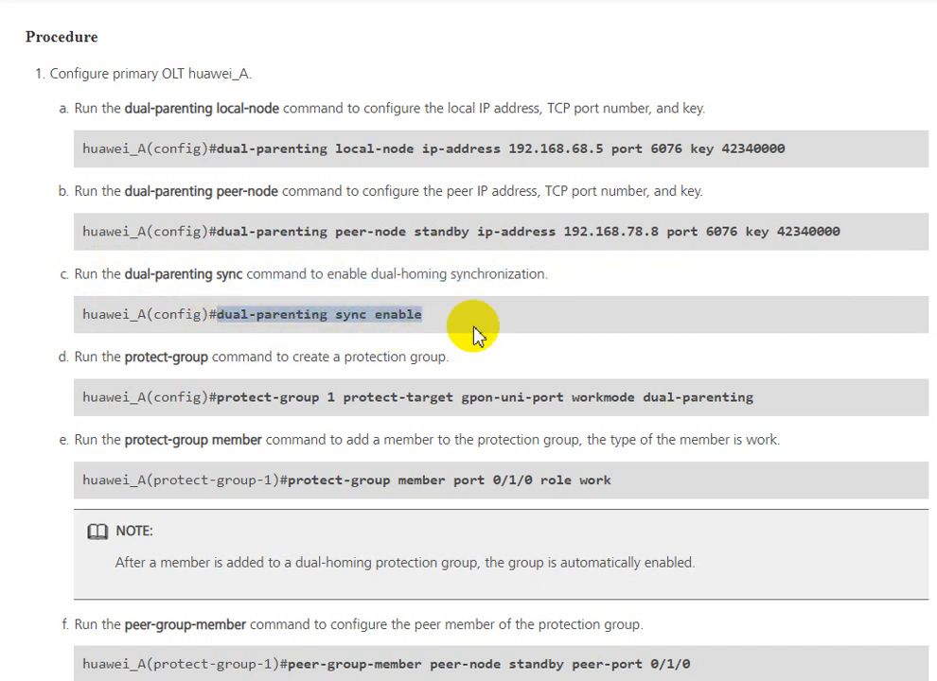
mouse_move(358, 367)
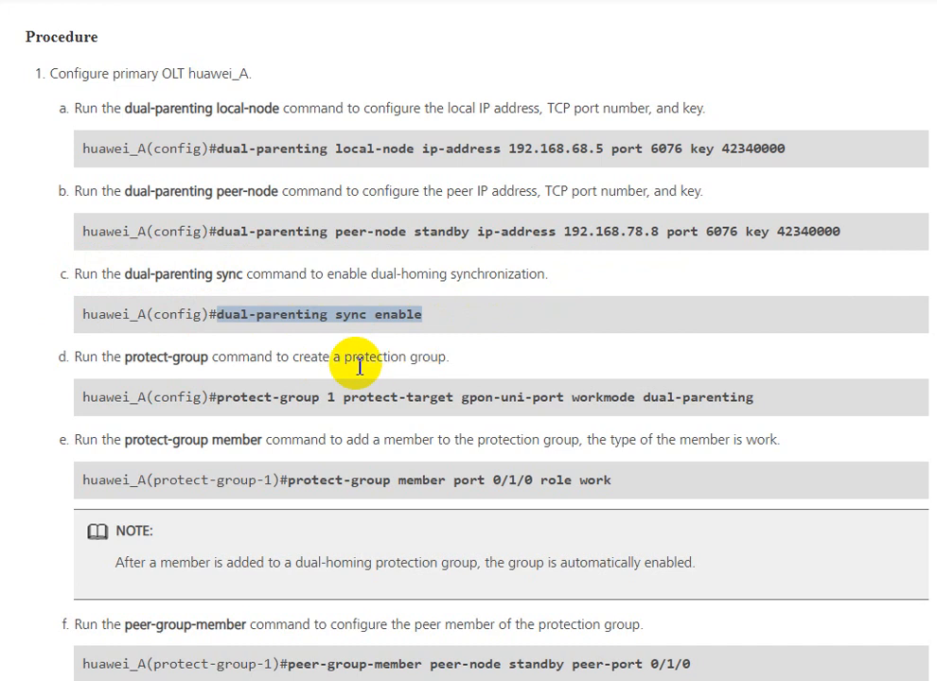
mouse_move(87, 363)
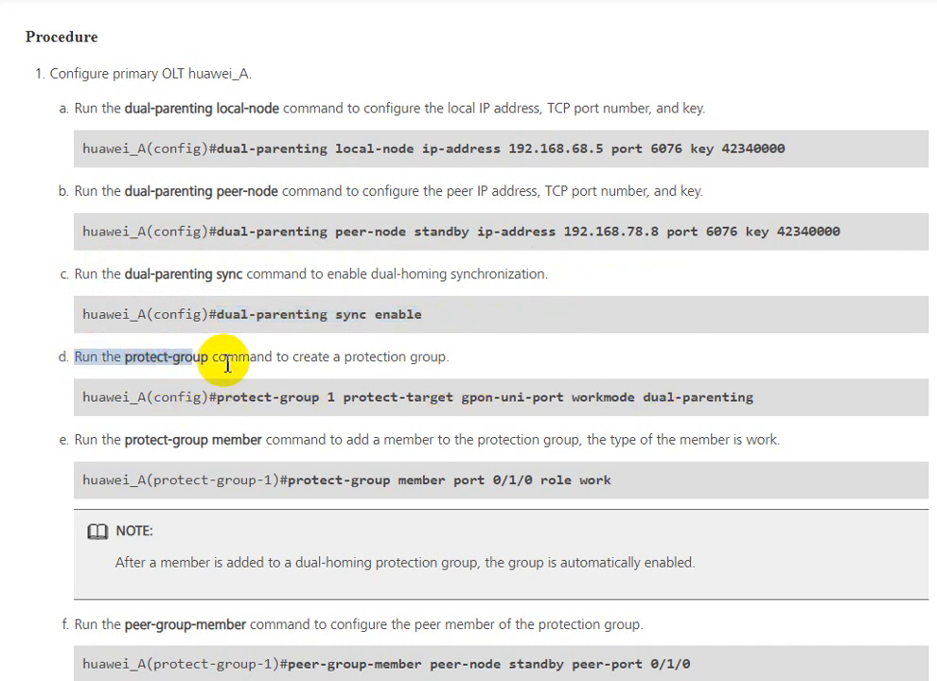
scroll("down", 3)
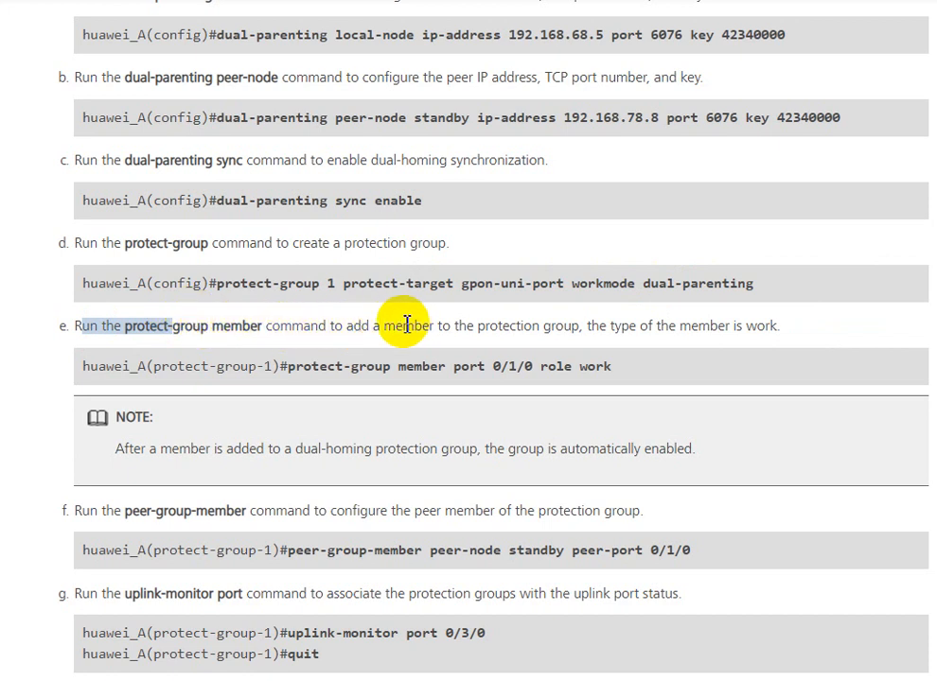
mouse_move(545, 325)
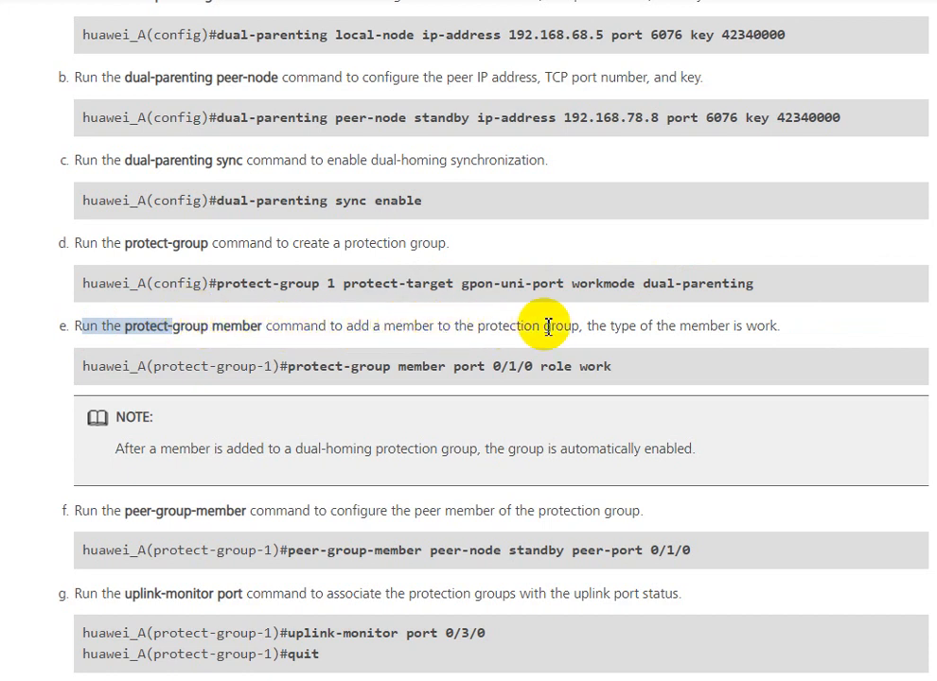
mouse_move(369, 367)
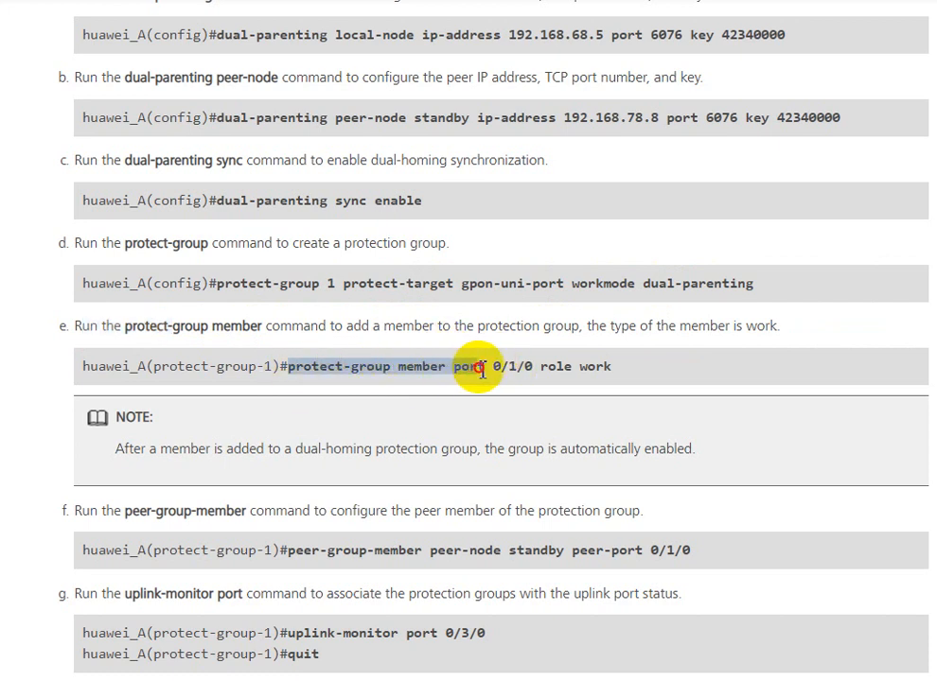
mouse_move(210, 454)
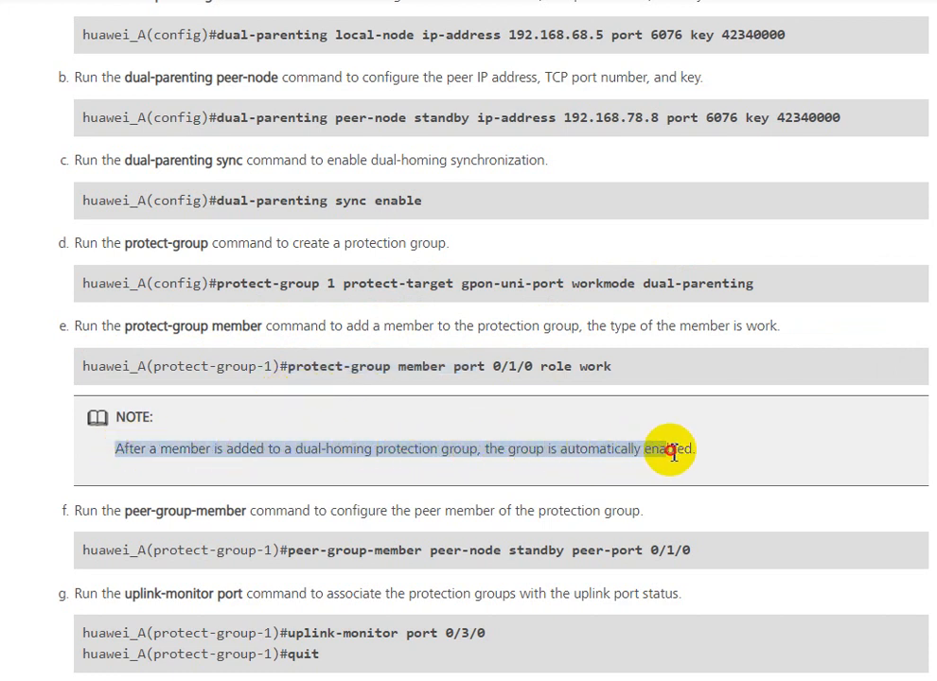
mouse_move(704, 452)
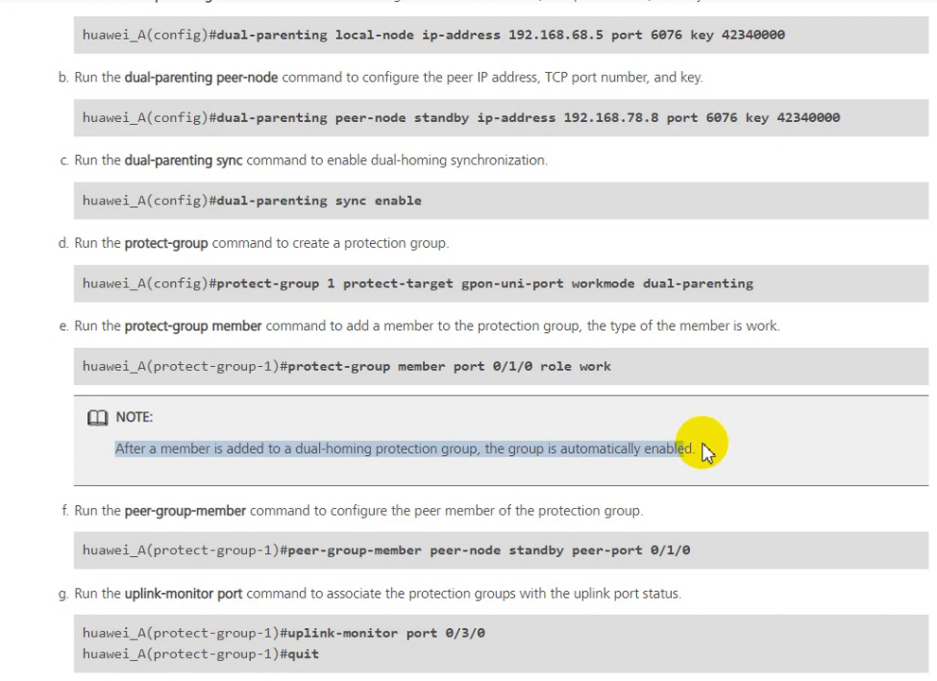
scroll("down", 3)
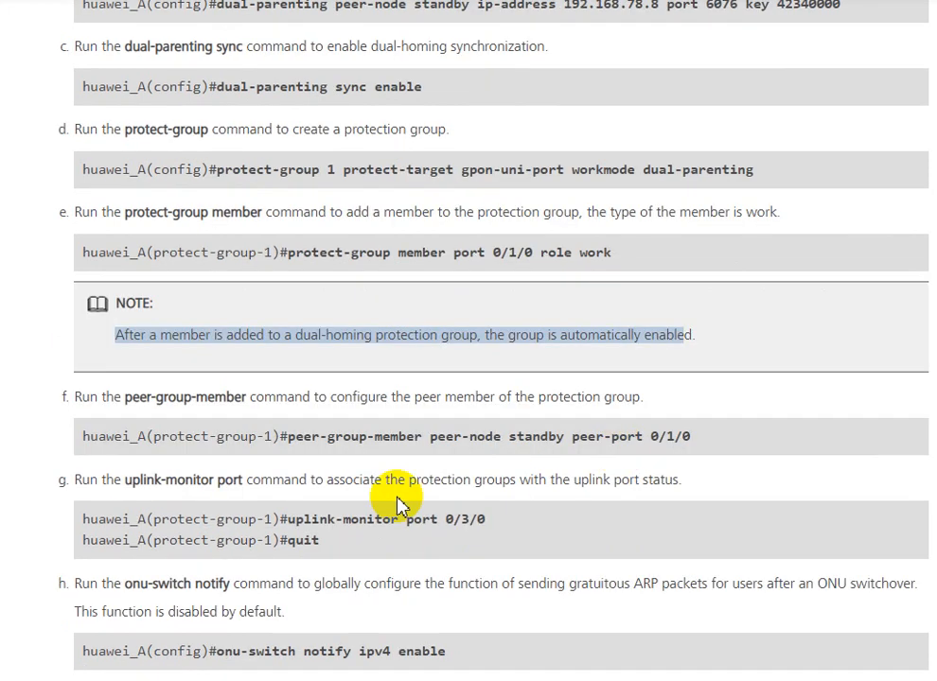
Step: Scroll past huawei_A's onu-switch notify and save steps to the huawei_B command block and L3 switch steps
scroll("down", 3)
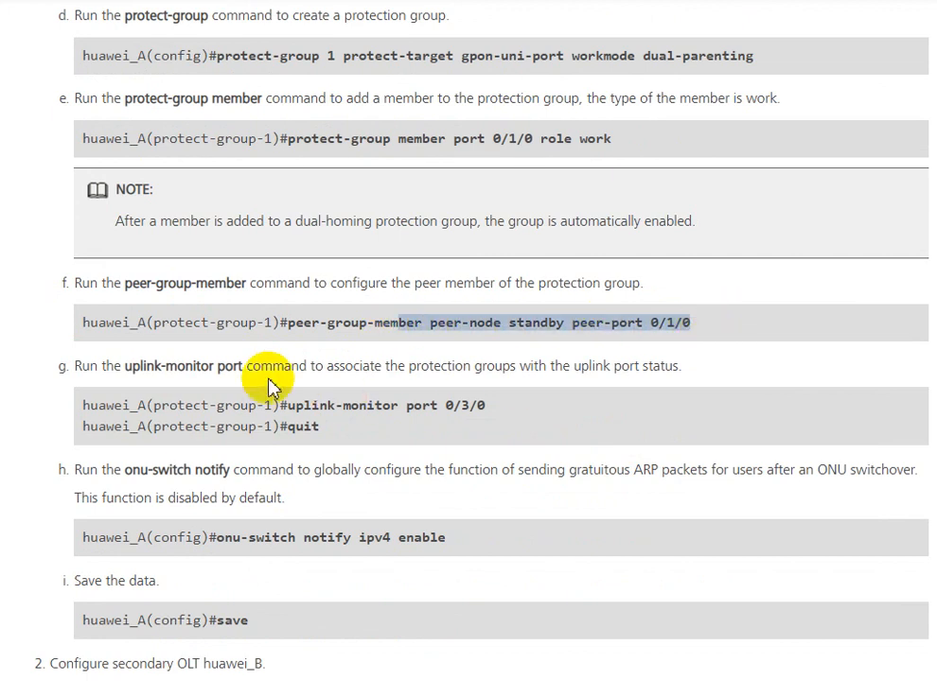
mouse_move(161, 395)
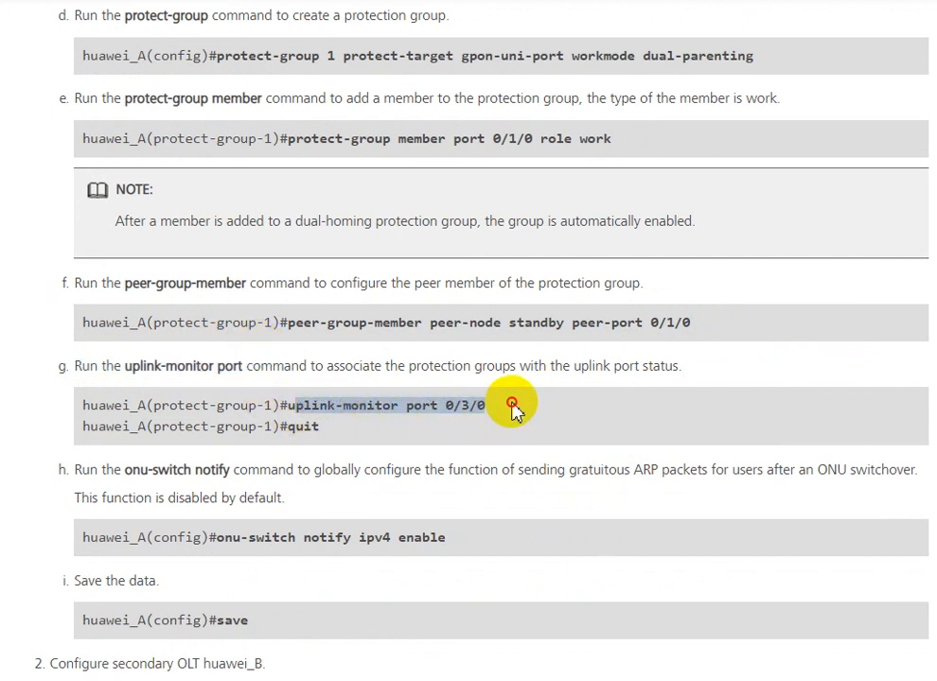
mouse_move(297, 424)
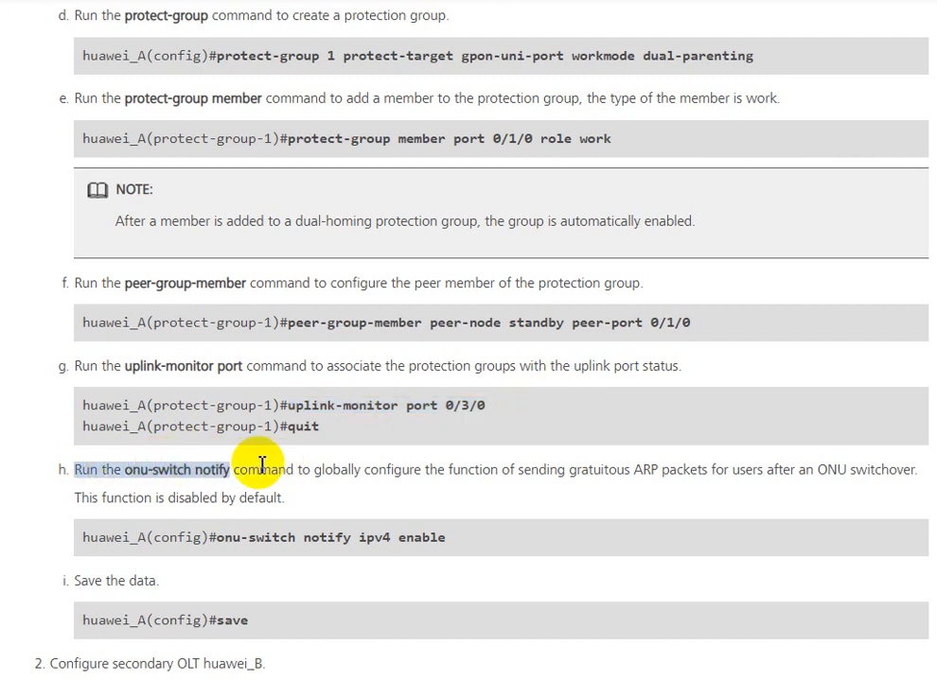
scroll("down", 3)
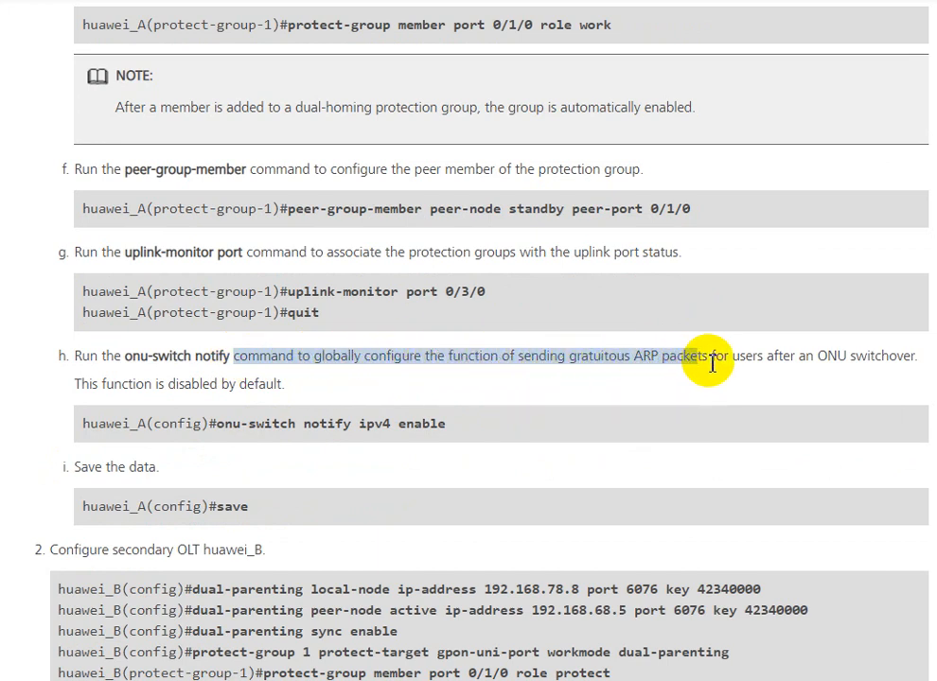
mouse_move(119, 397)
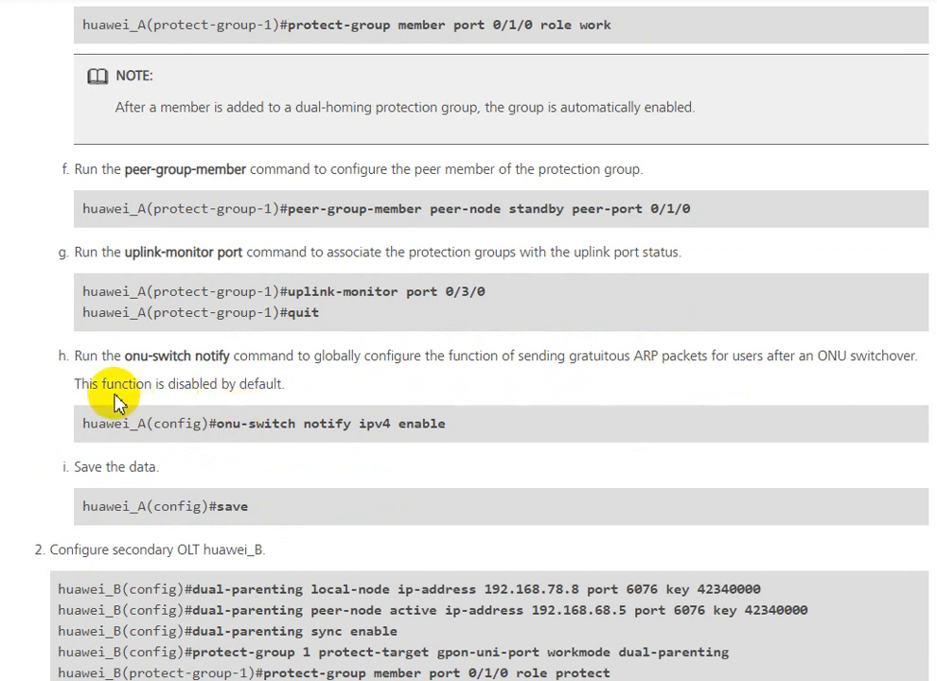
mouse_move(78, 395)
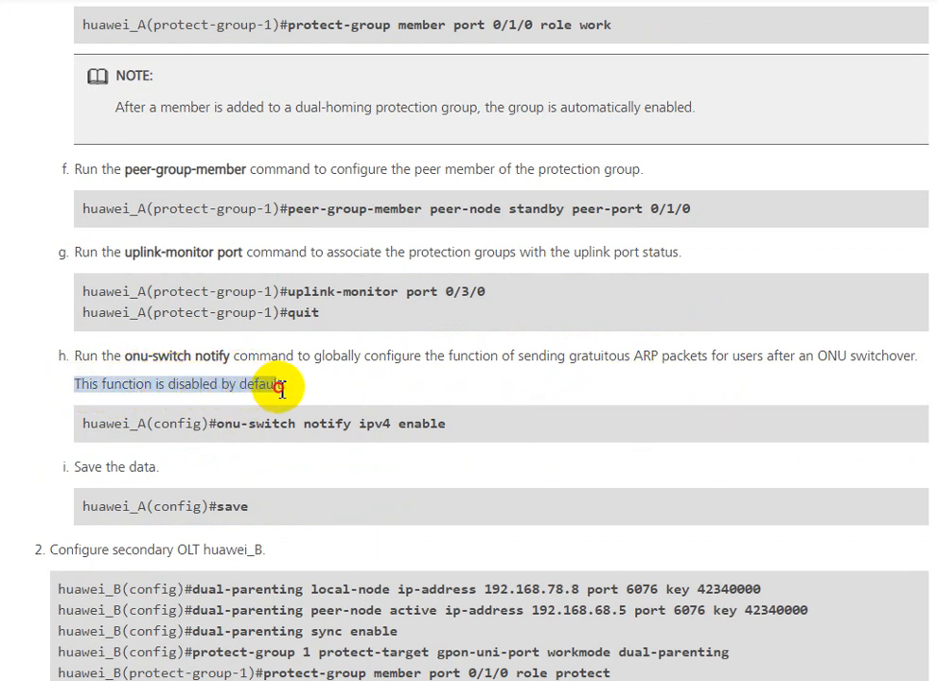
mouse_move(223, 443)
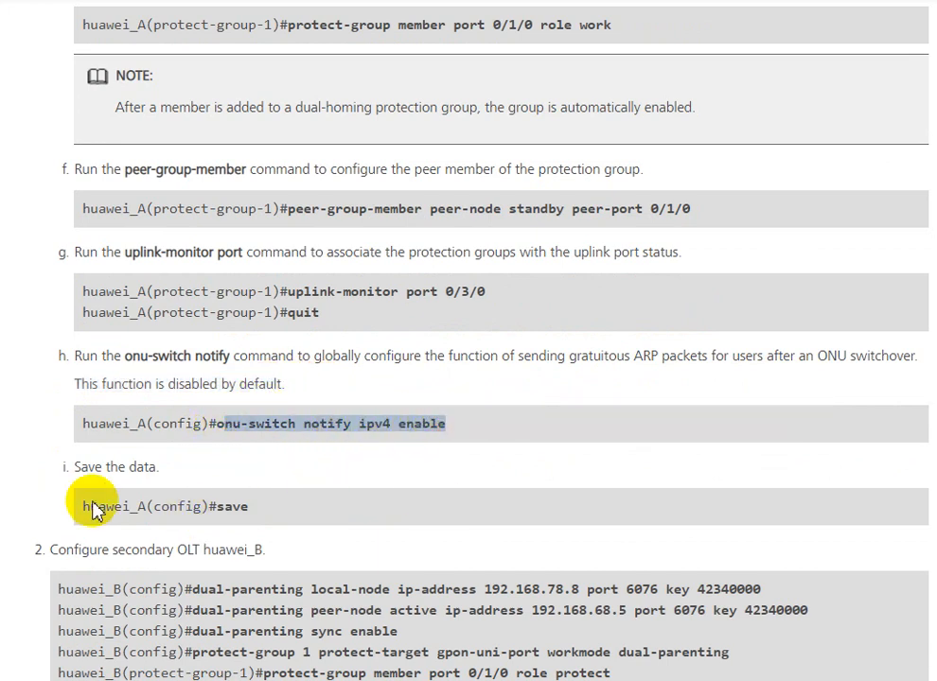
mouse_move(227, 499)
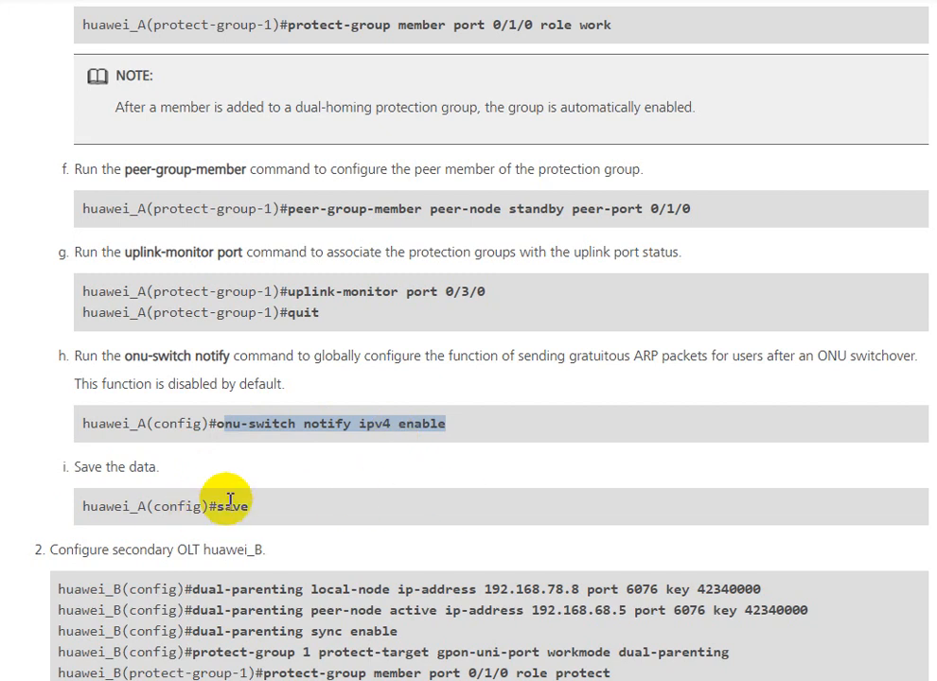
scroll("down", 3)
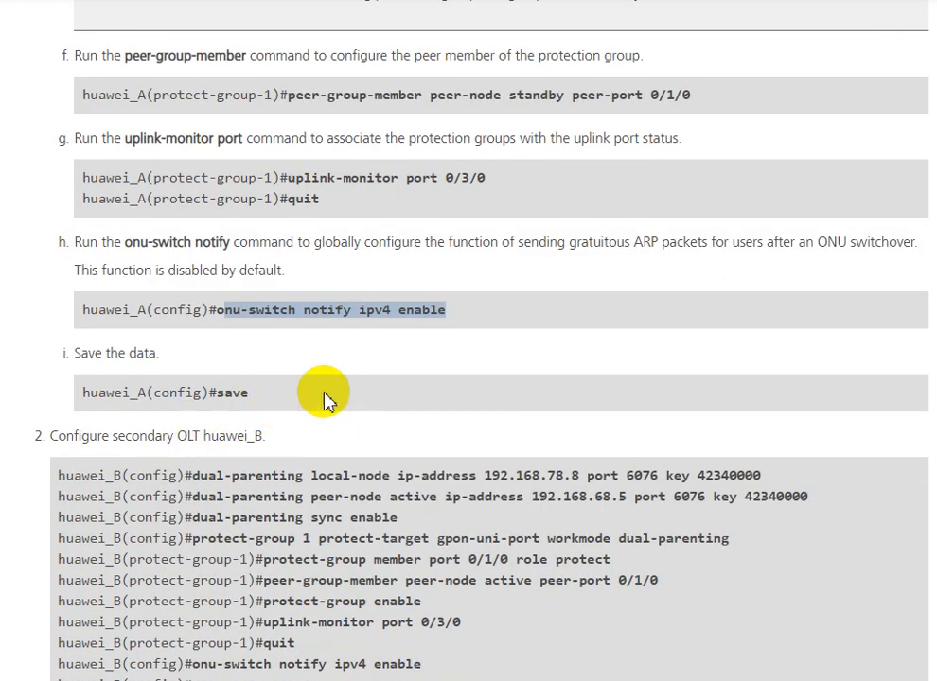
mouse_move(305, 431)
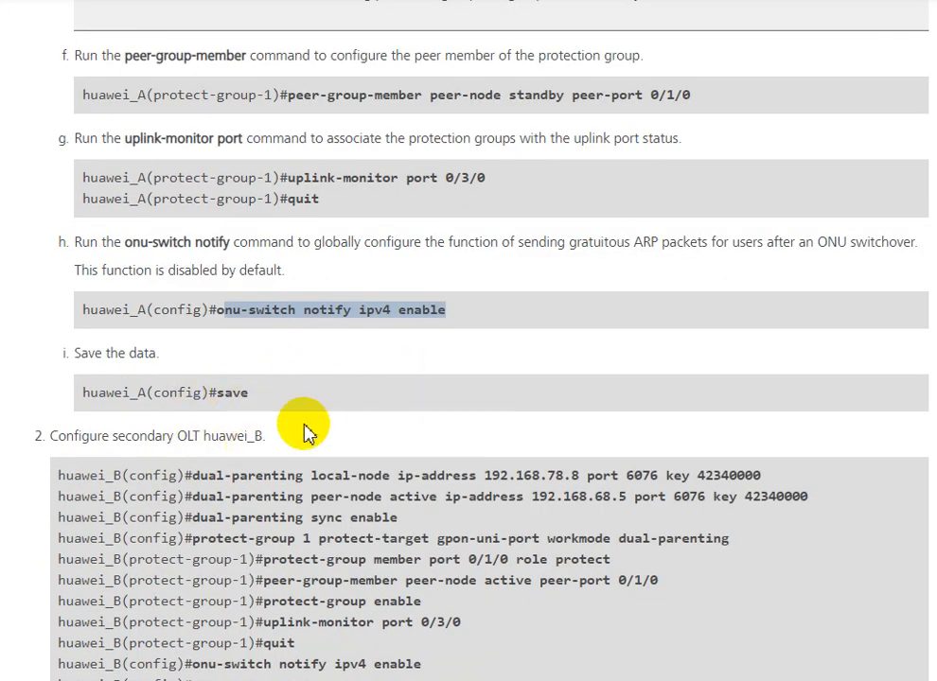
scroll("down", 3)
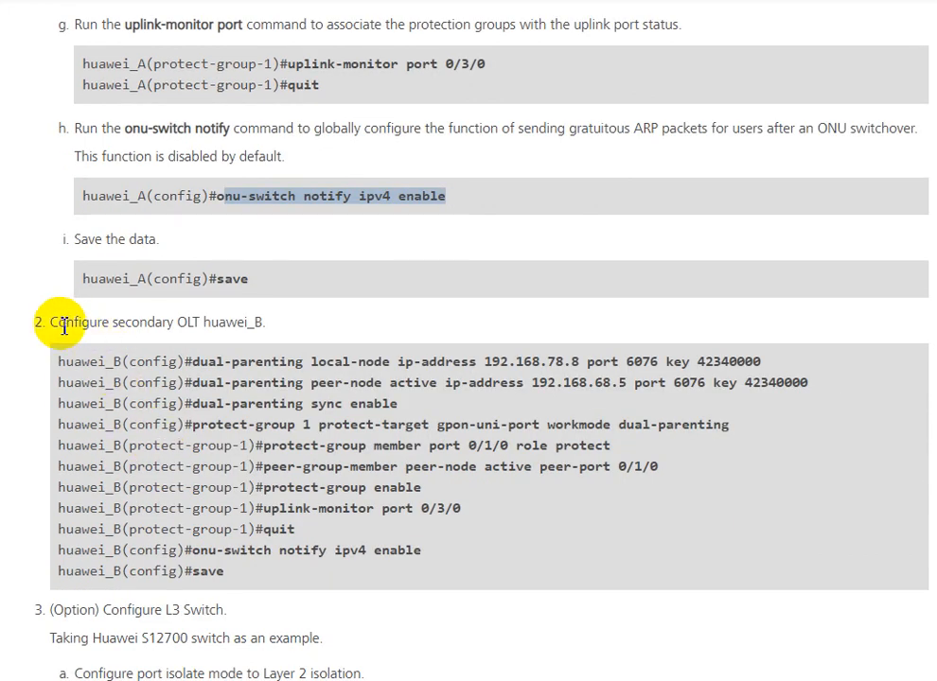
scroll("down", 3)
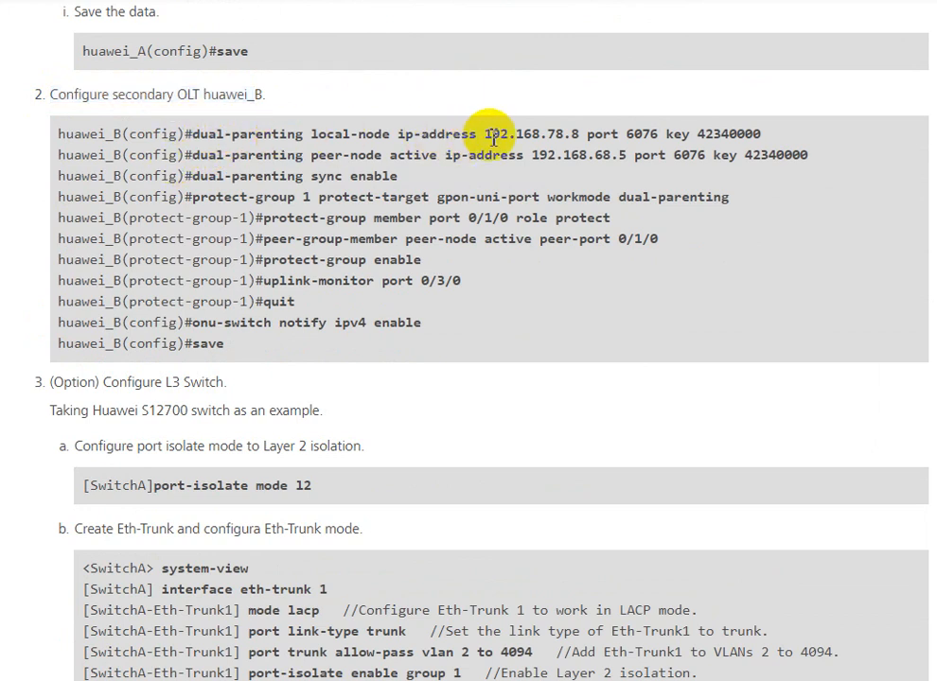
mouse_move(326, 142)
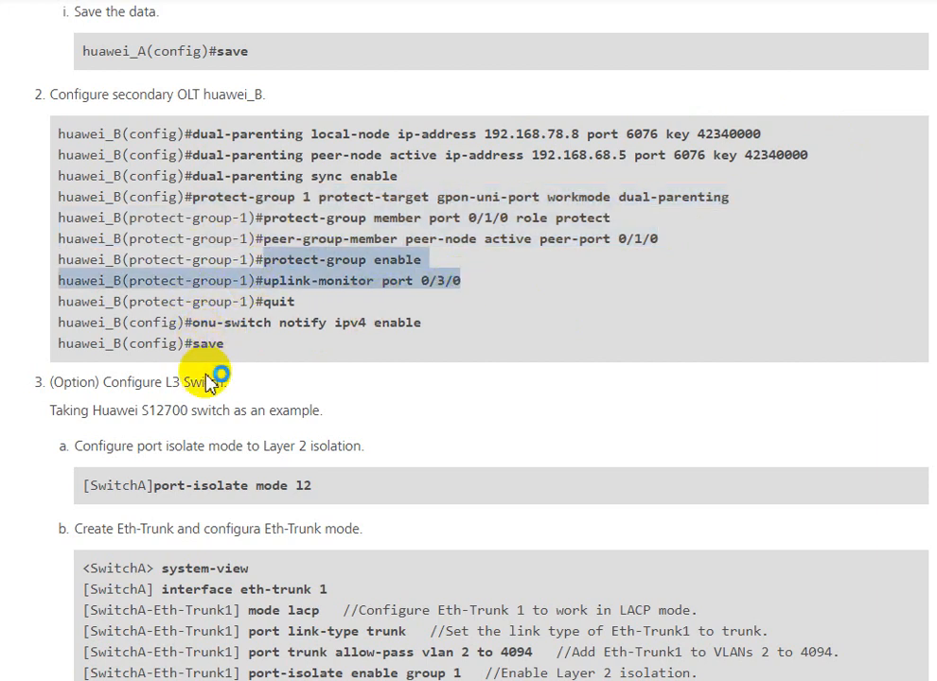
scroll("down", 3)
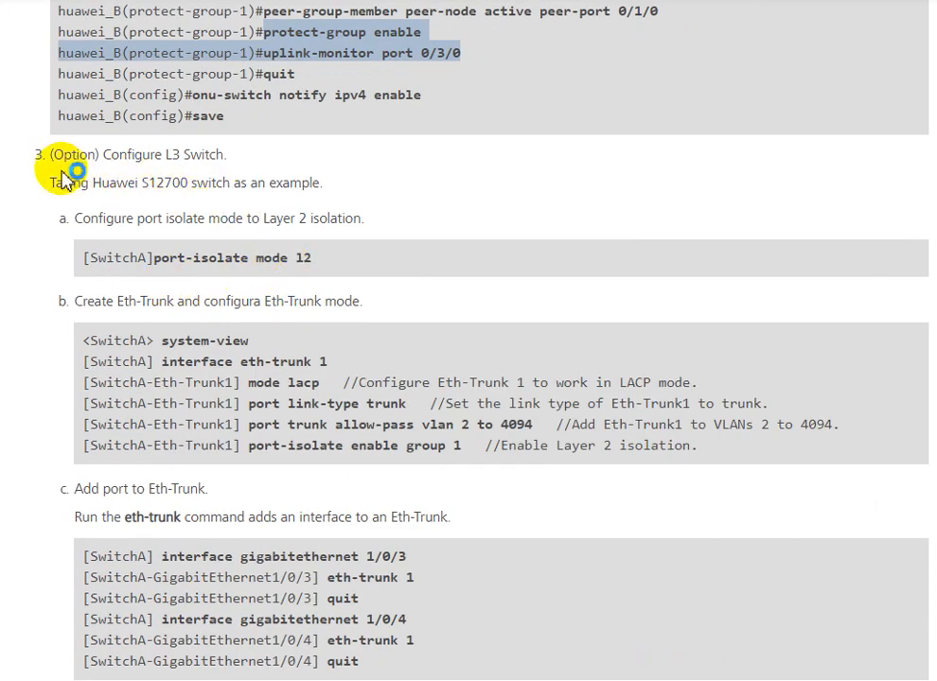
mouse_move(106, 220)
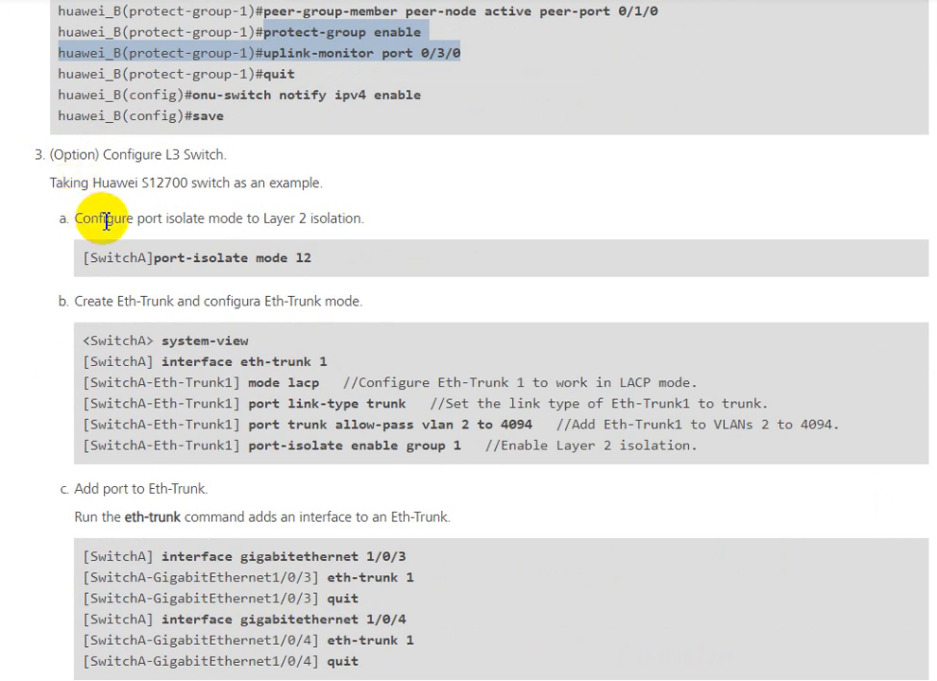
mouse_move(152, 263)
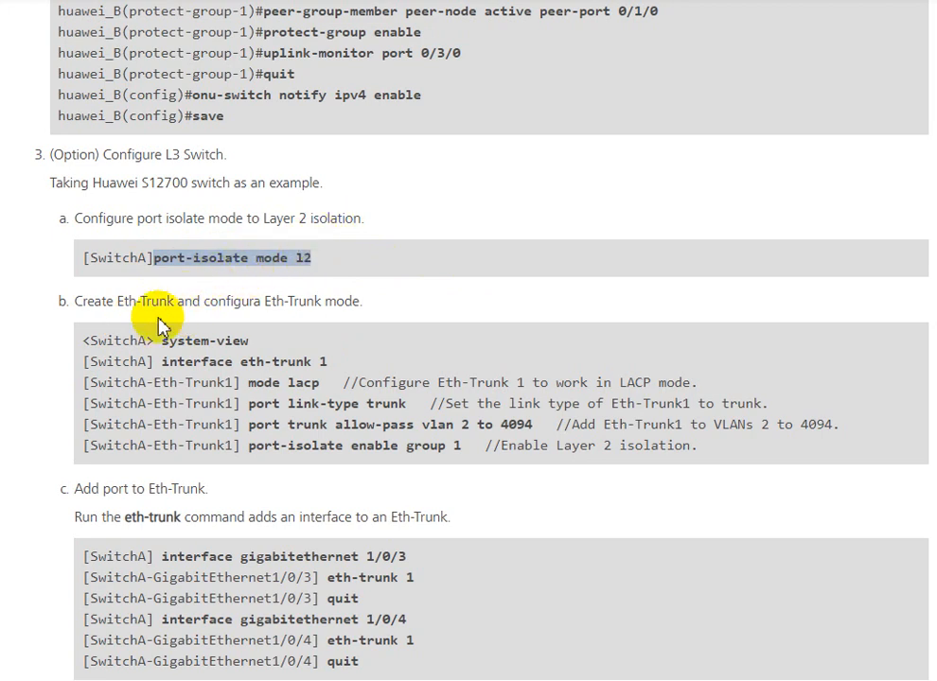
scroll("down", 3)
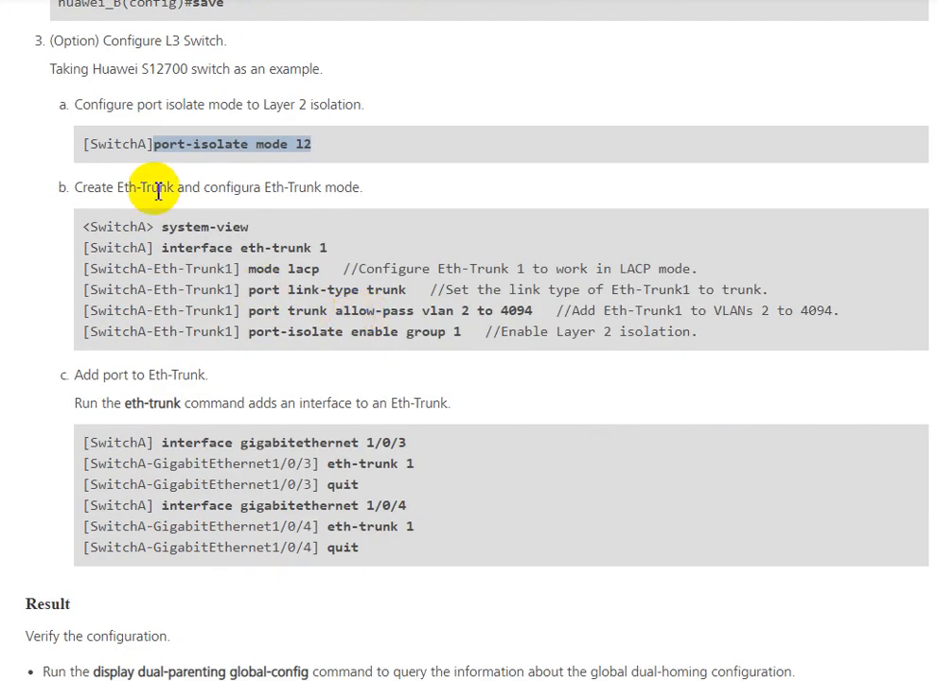
mouse_move(217, 265)
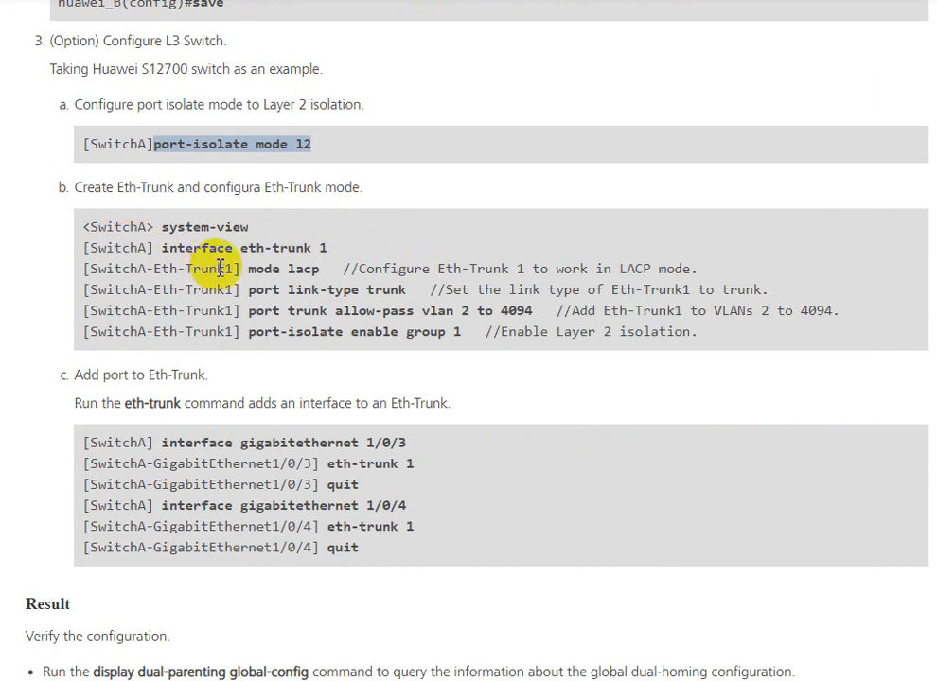
mouse_move(248, 282)
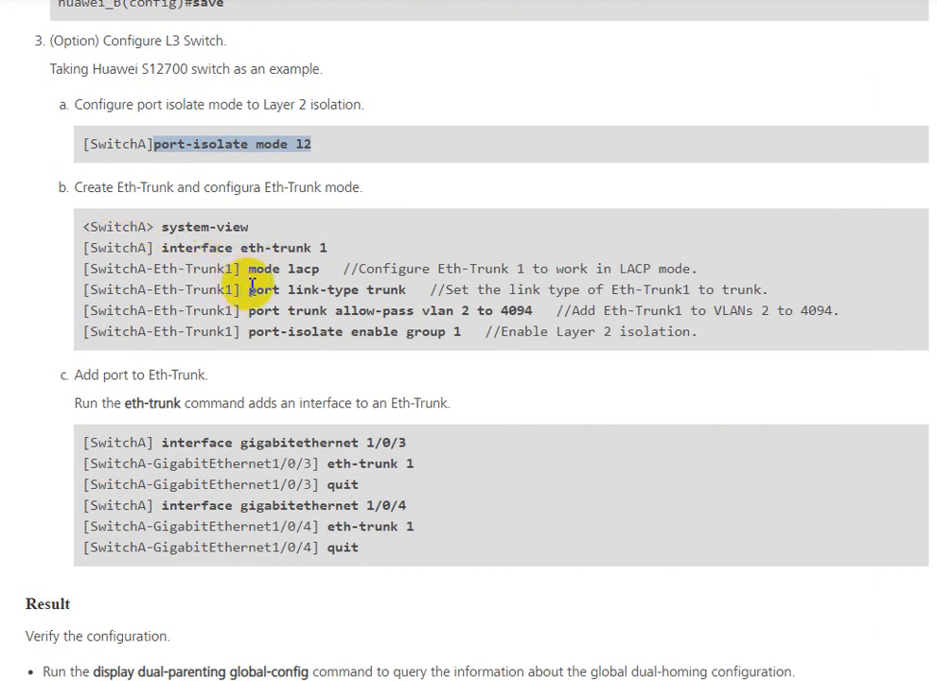
mouse_move(463, 382)
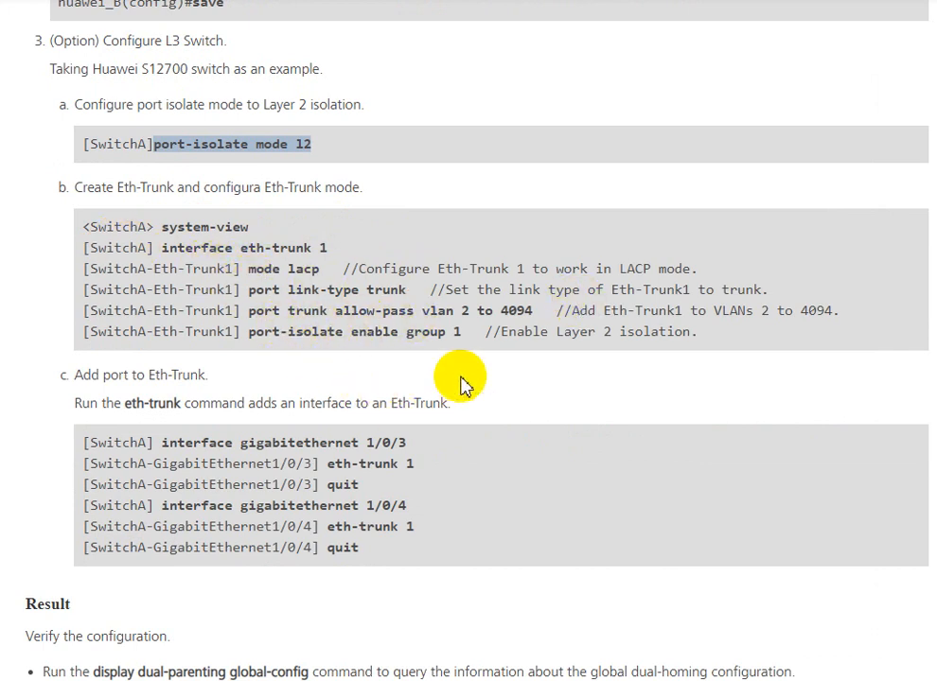
mouse_move(534, 412)
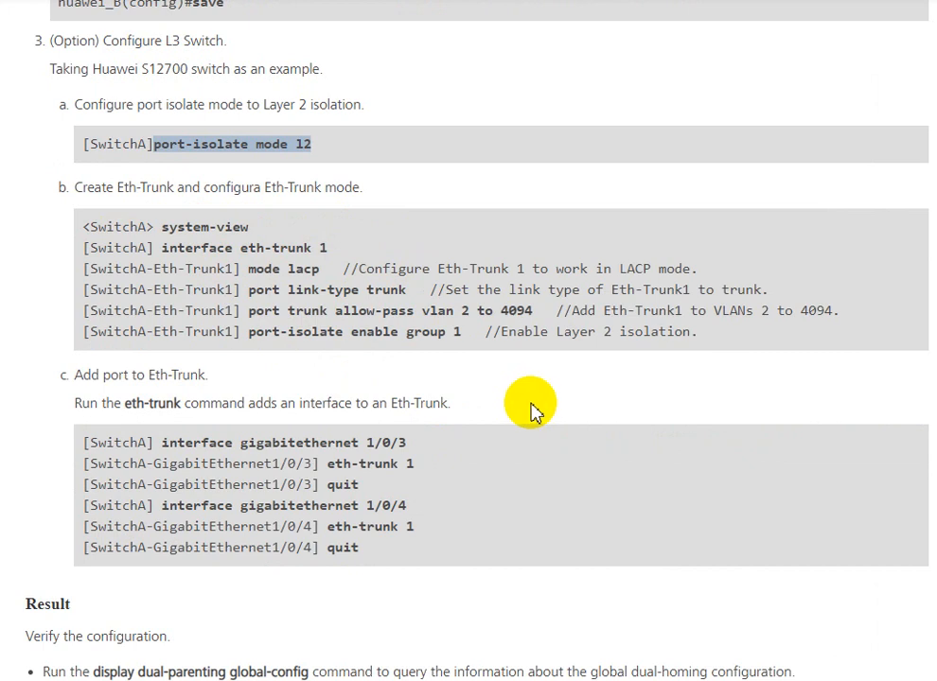
mouse_move(330, 423)
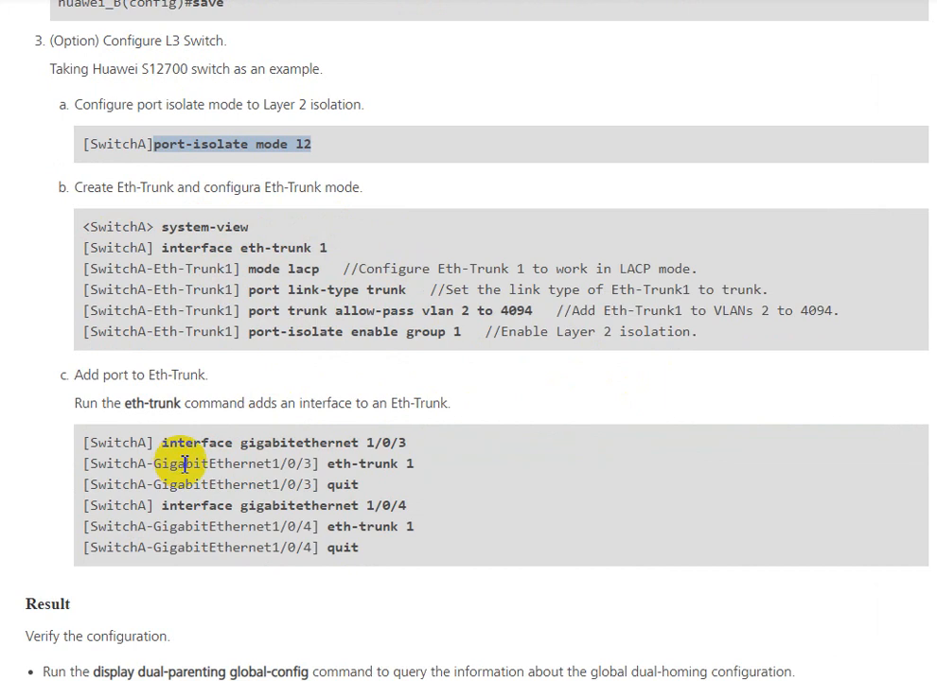
mouse_move(174, 250)
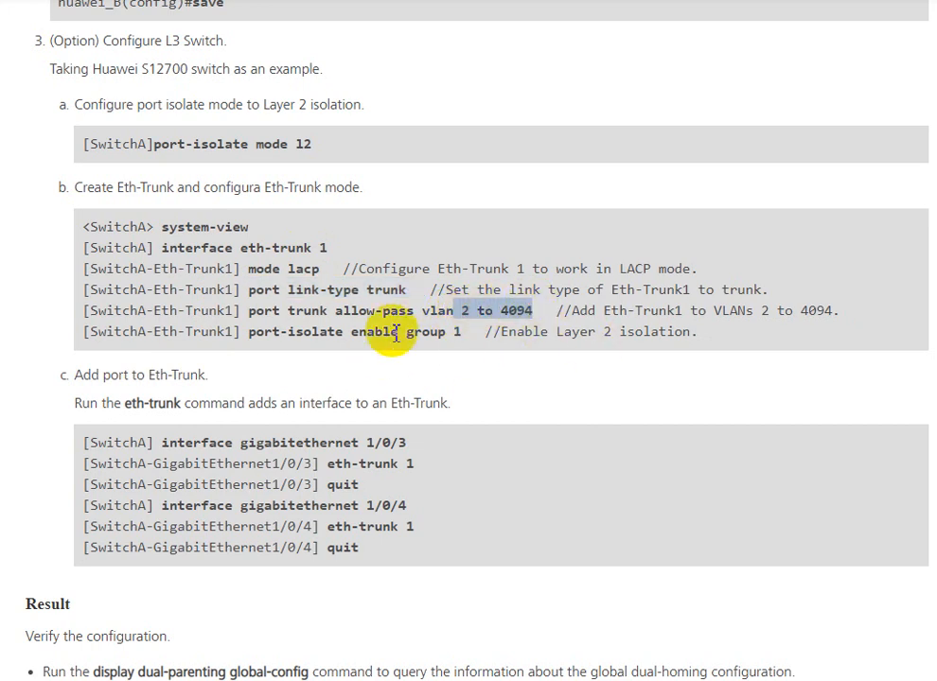
mouse_move(345, 340)
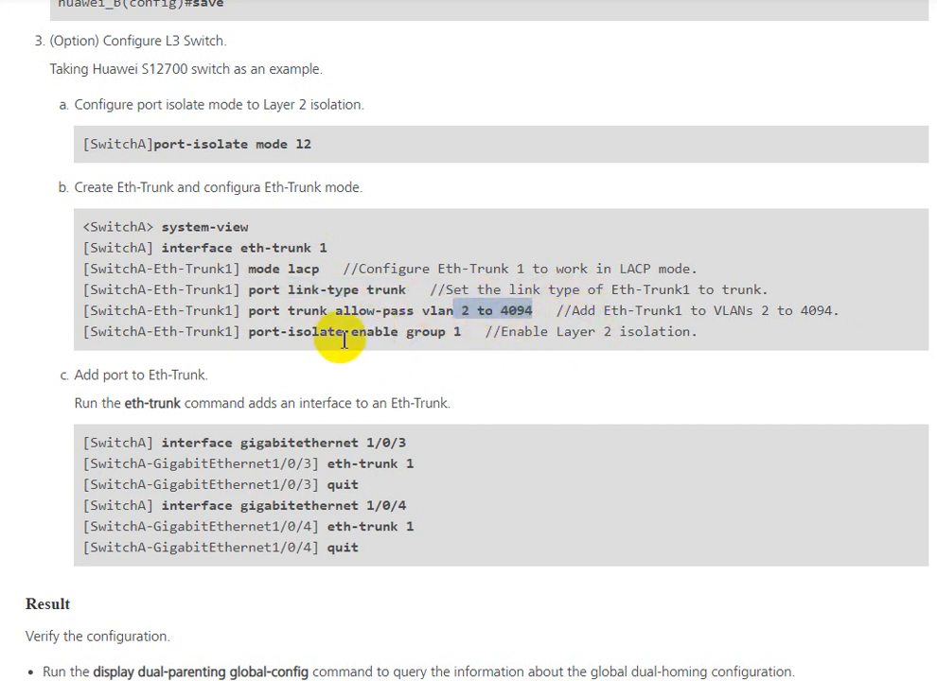
mouse_move(469, 340)
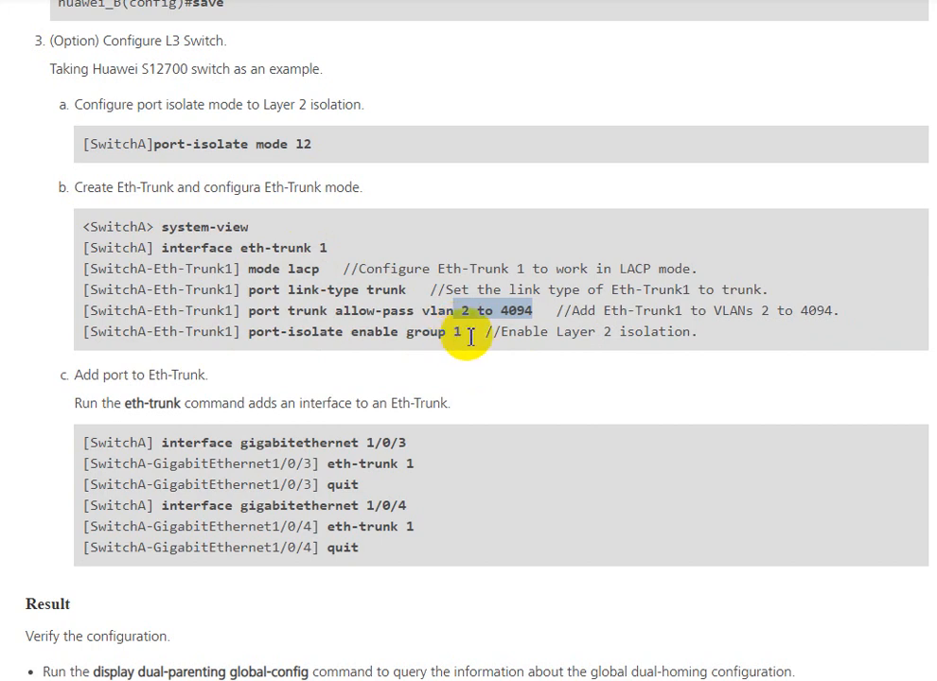
mouse_move(109, 378)
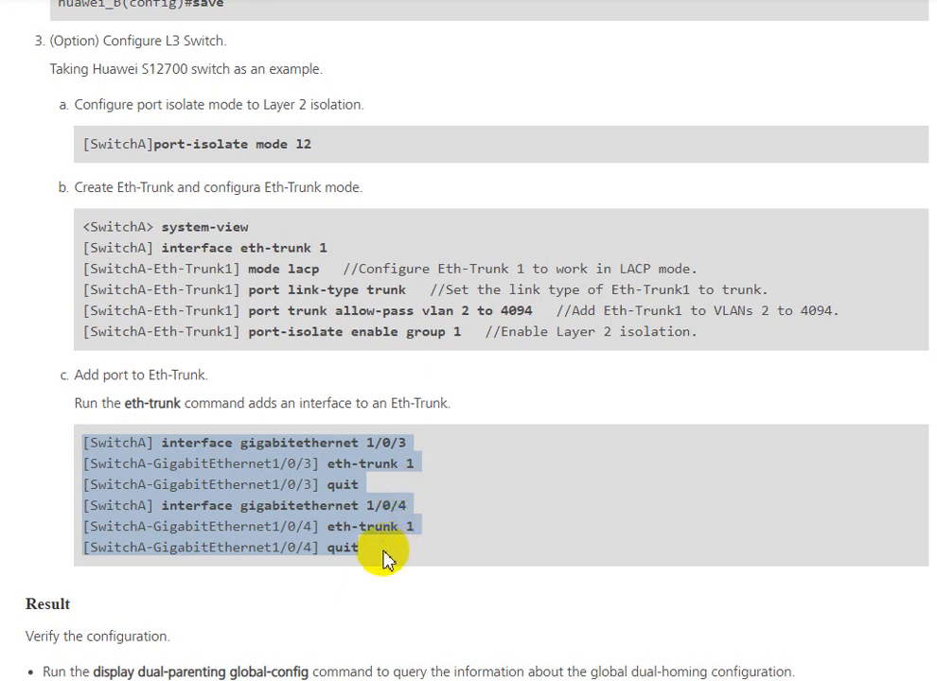
mouse_move(484, 514)
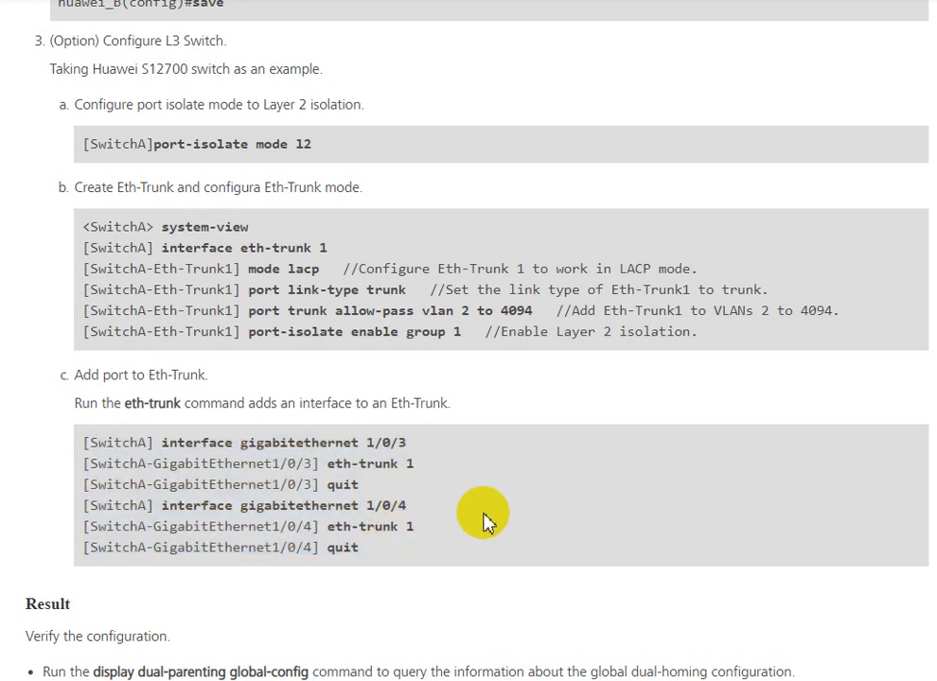
Step: Scroll through the Result outputs: global dual-parenting config, peer-node standby and protect-group 1 members
scroll("down", 3)
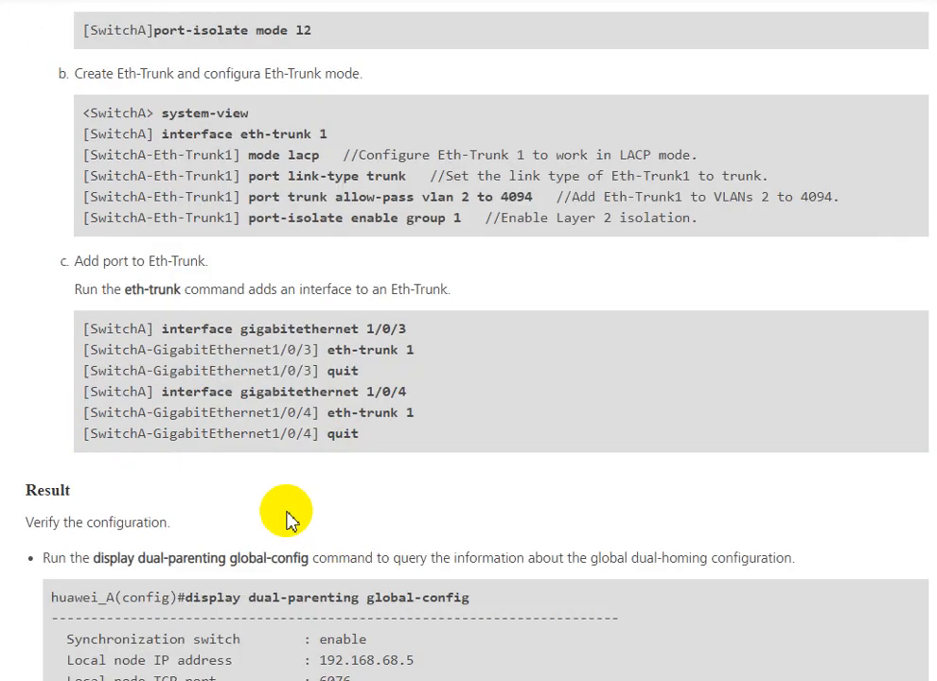
scroll("down", 3)
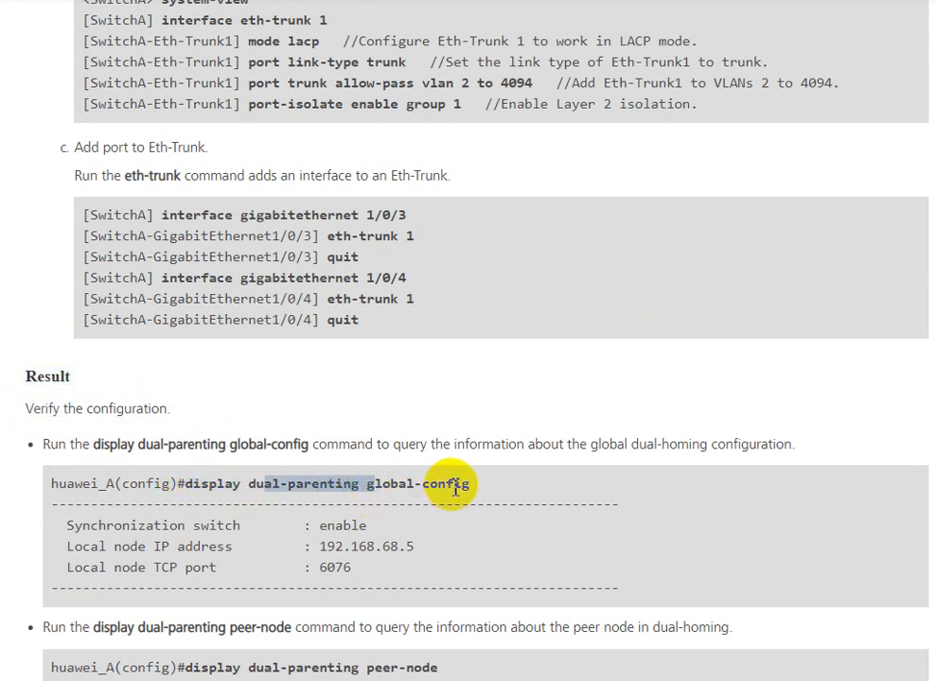
scroll("down", 3)
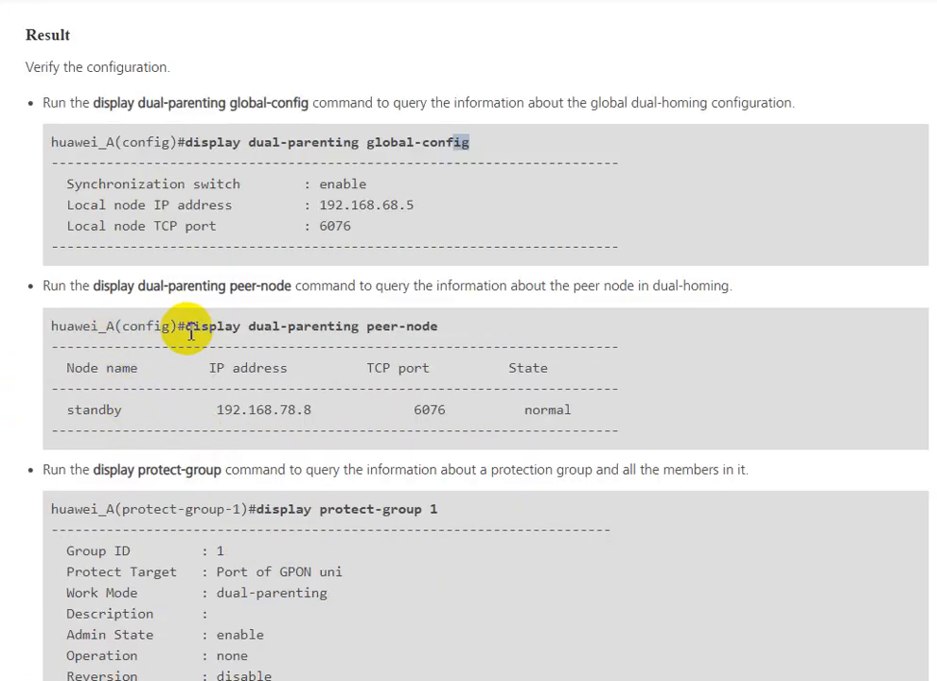
mouse_move(204, 408)
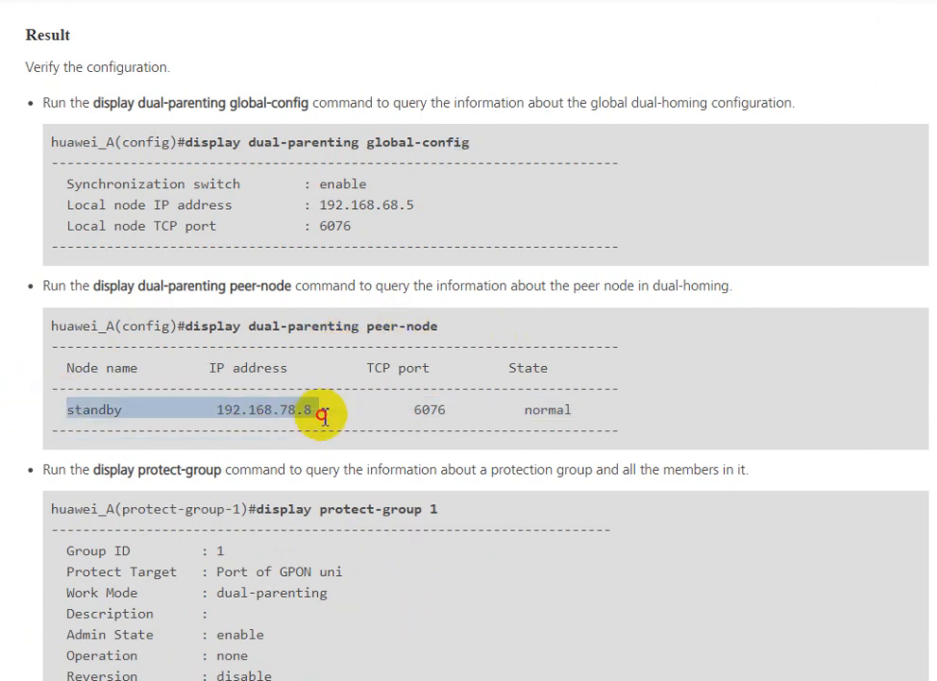
mouse_move(78, 218)
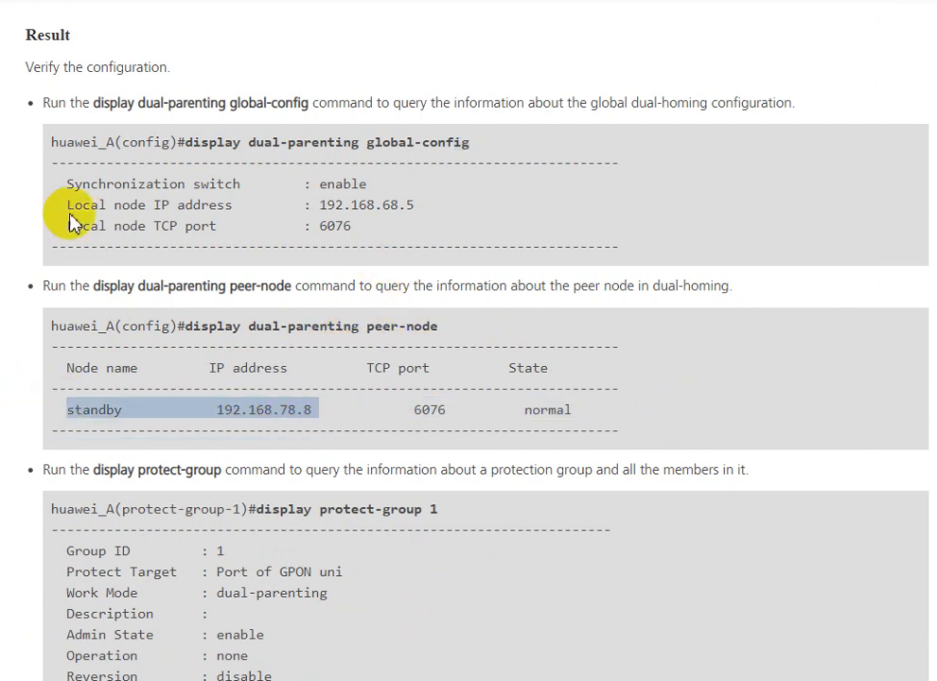
scroll("down", 3)
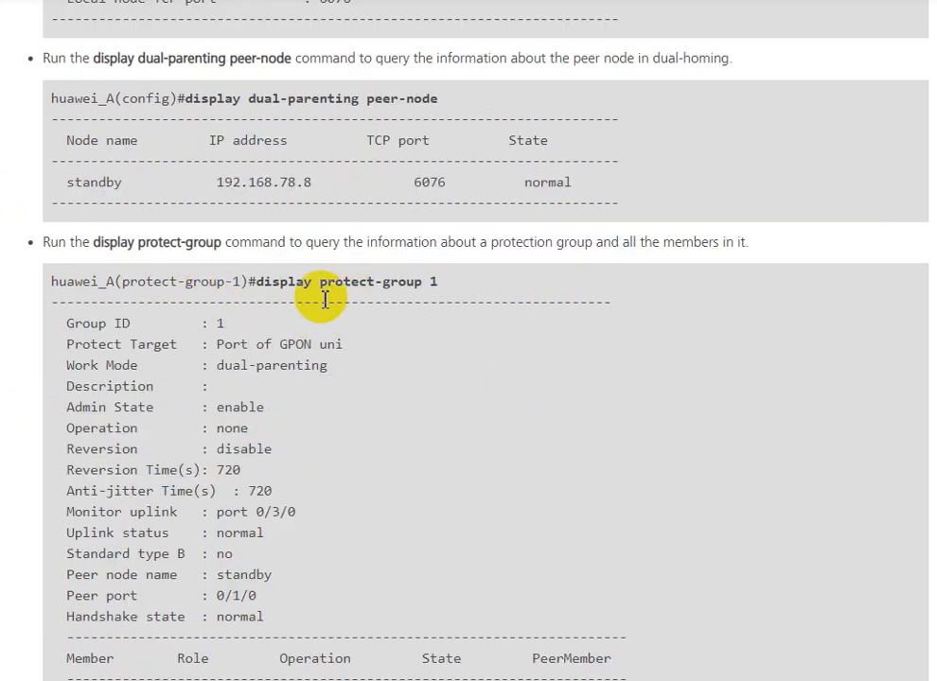
scroll("down", 3)
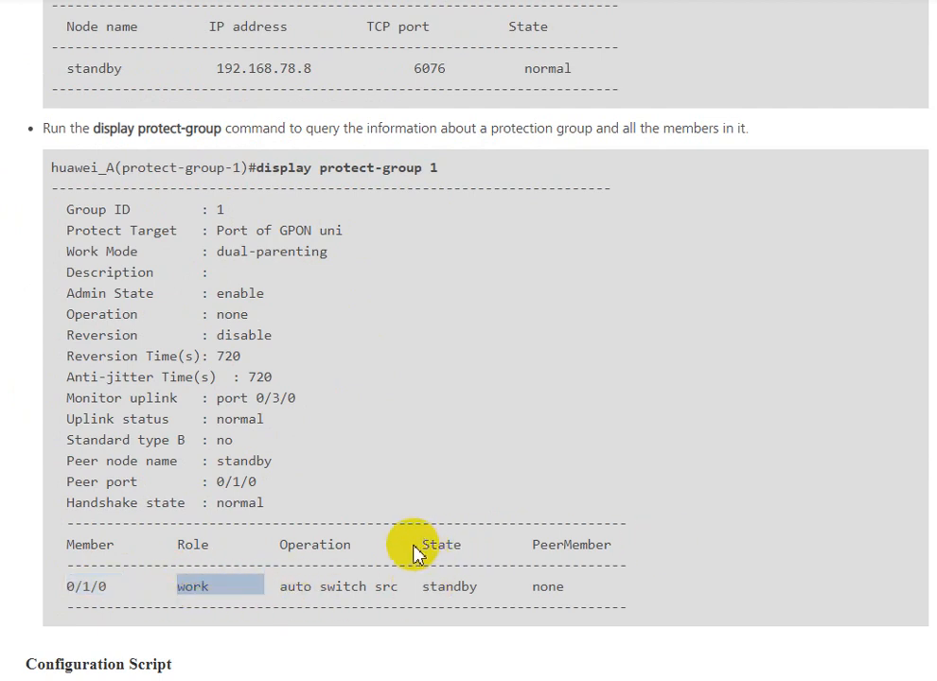
Step: Scroll through the Configuration Script for huawei_A and huawei_B toward the L3 switch step
scroll("down", 3)
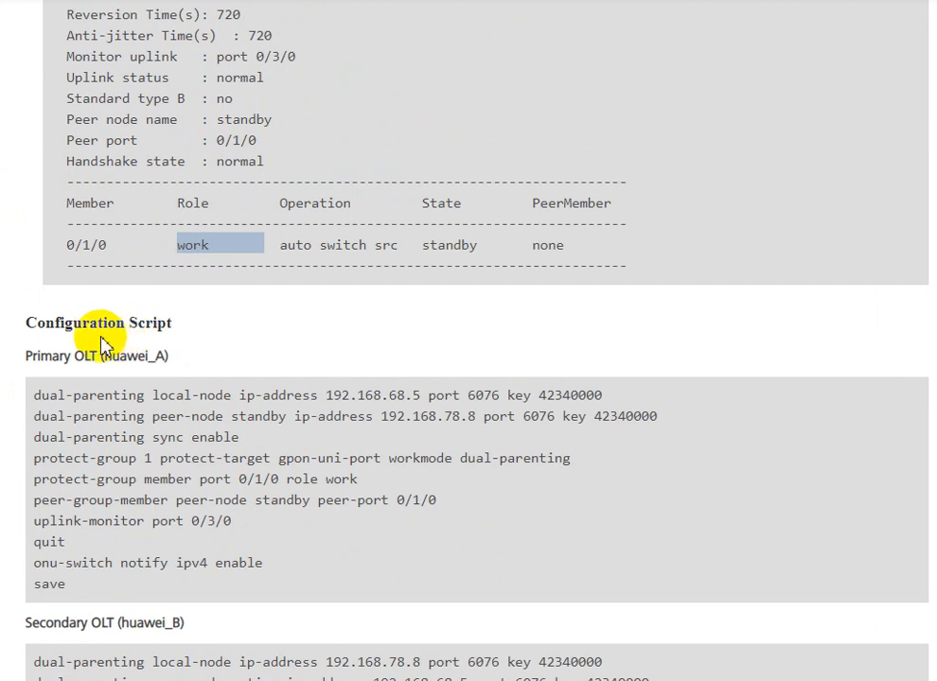
scroll("down", 3)
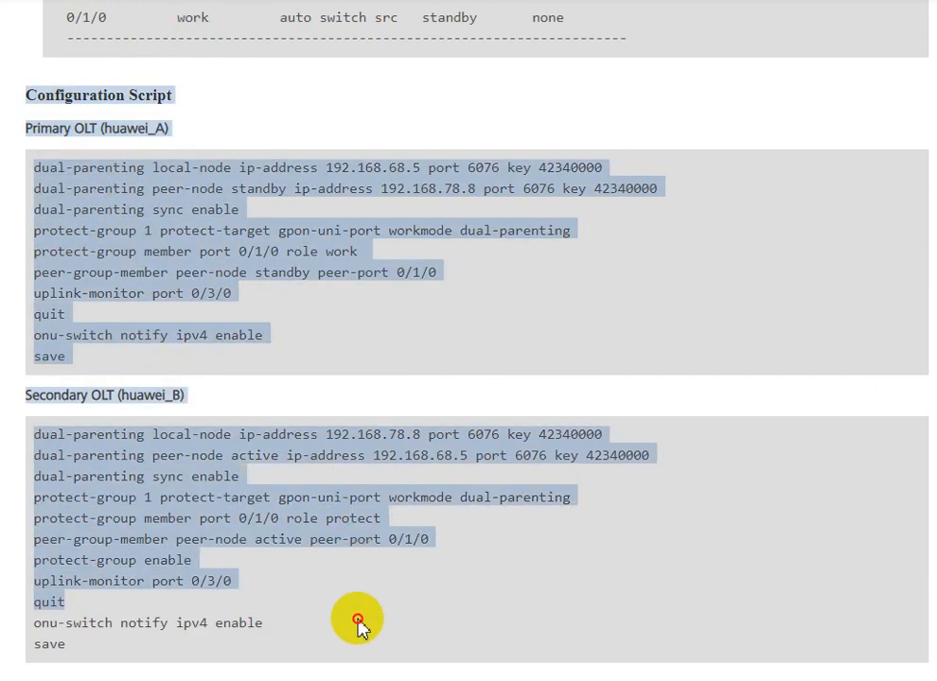
mouse_move(367, 341)
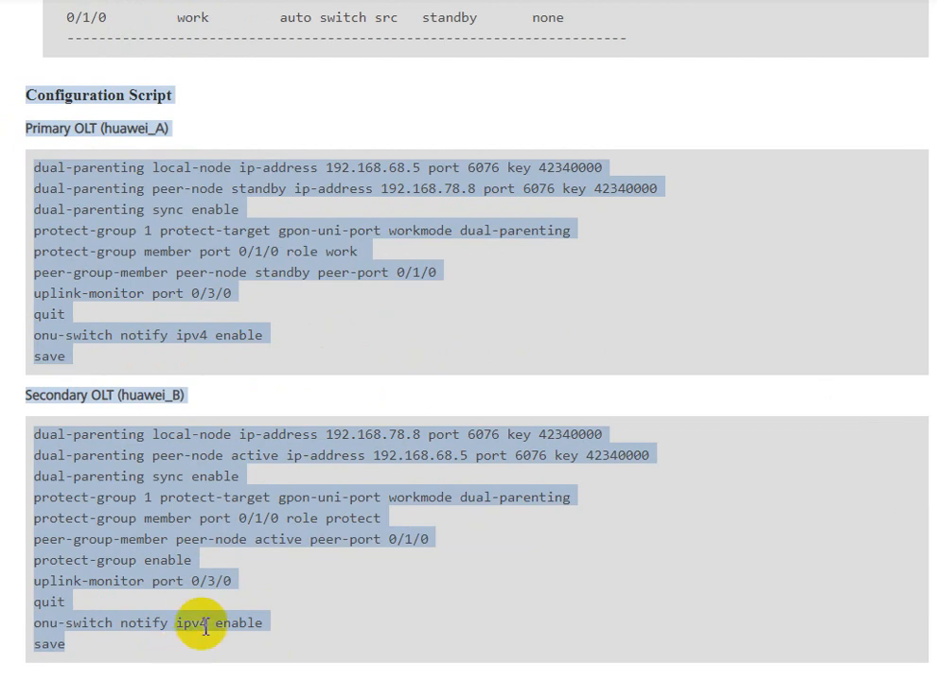
mouse_move(429, 395)
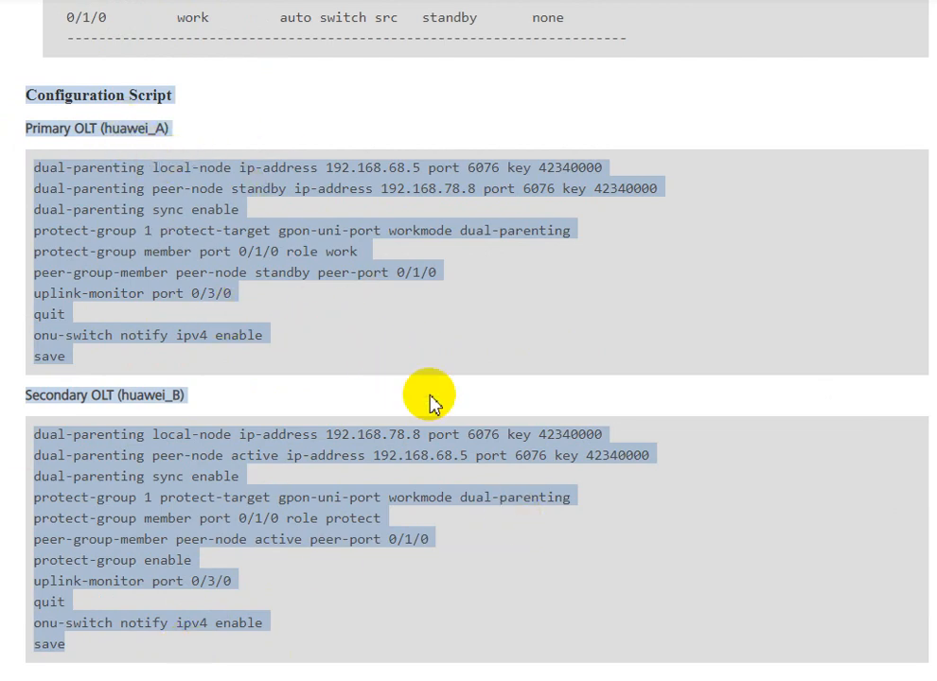
scroll("down", 3)
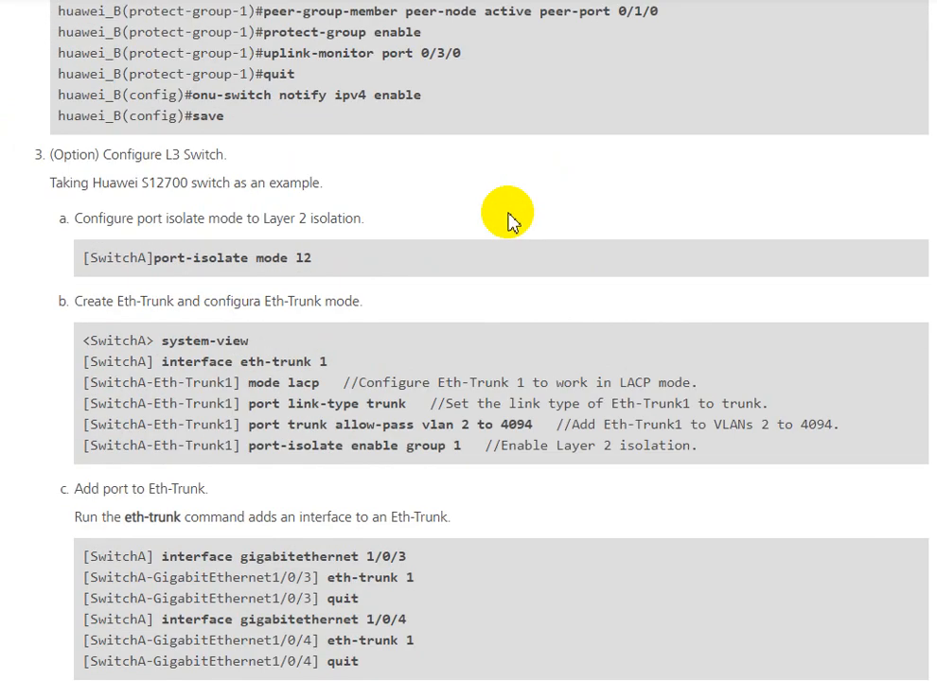
Step: Scroll back up past the Data Planning table to the Usage Scenario diagram and prerequisites
scroll("up", 3)
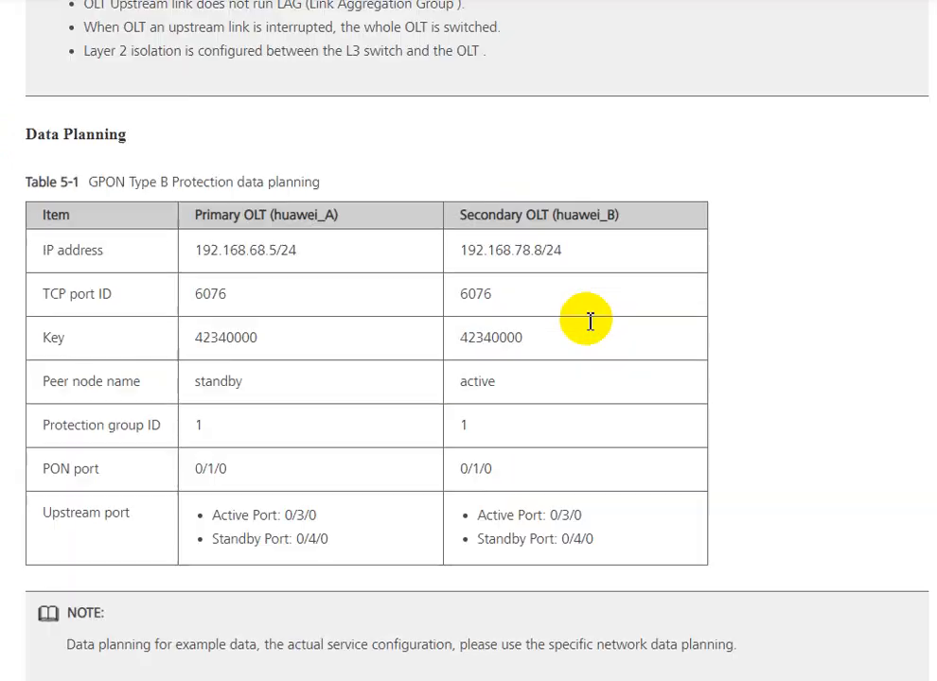
scroll("up", 3)
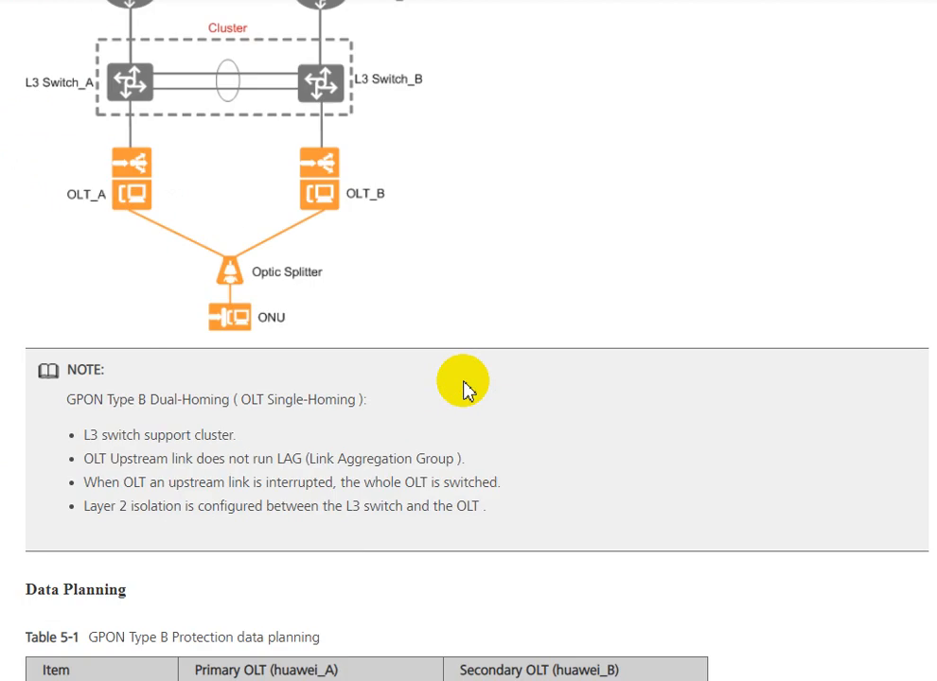
scroll("up", 3)
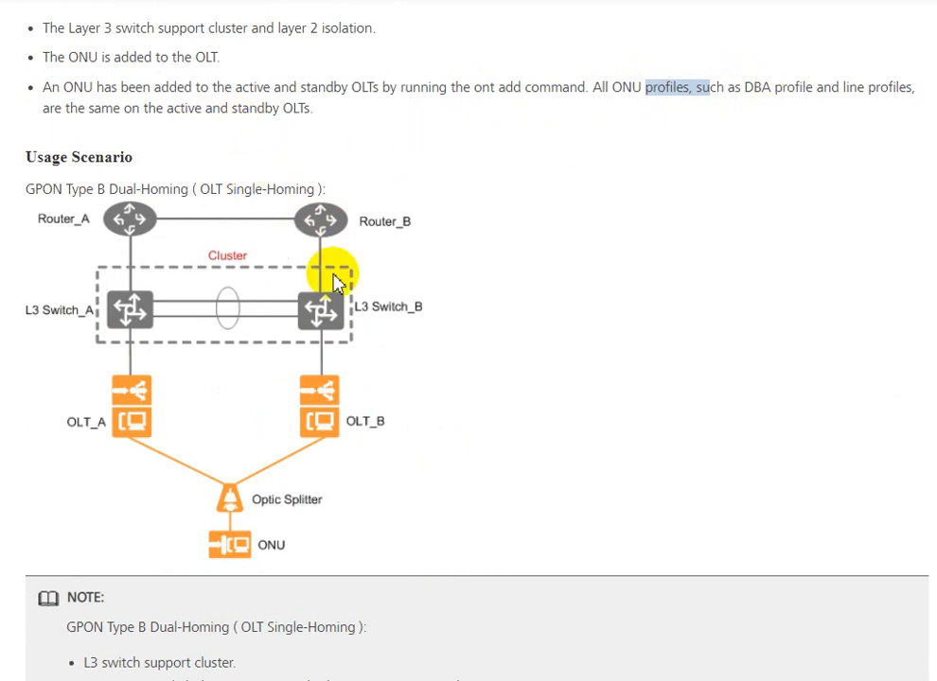
mouse_move(301, 381)
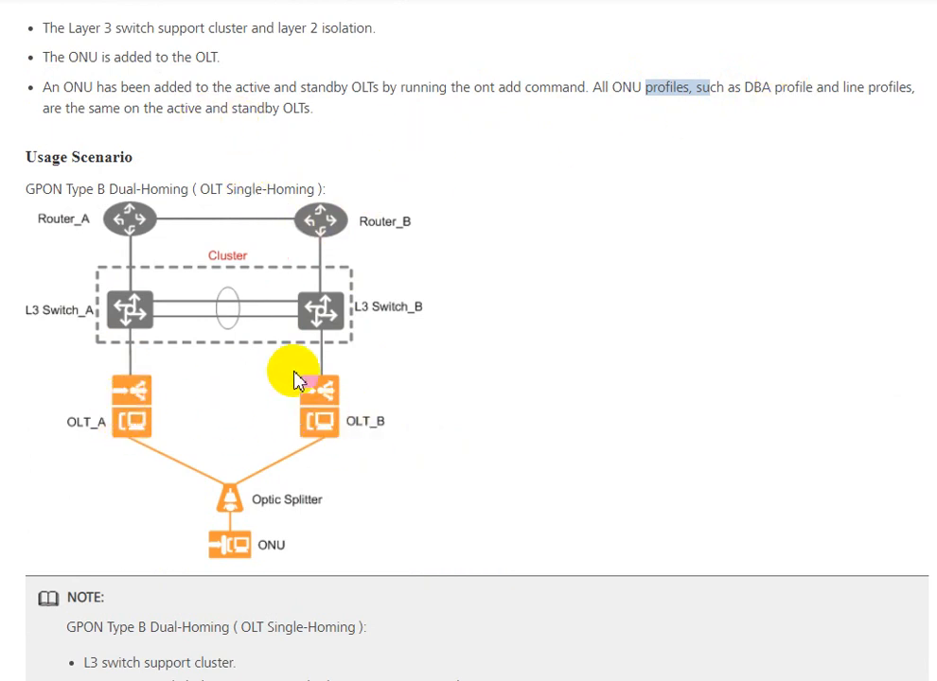
mouse_move(331, 482)
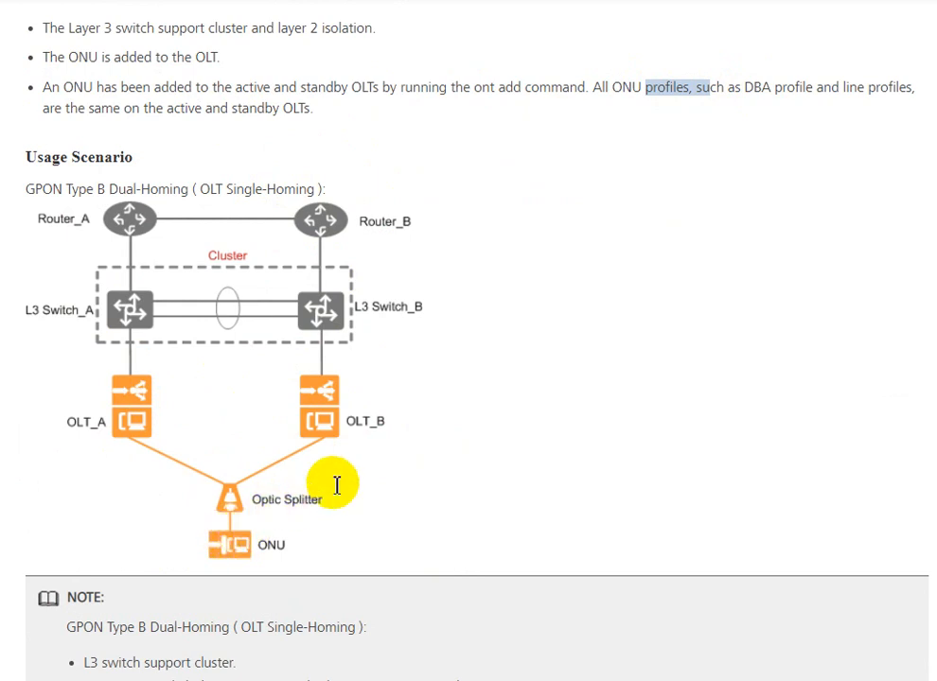
Step: Scroll down past the verification outputs to the Configuration Script for huawei_A and huawei_B
scroll("down", 3)
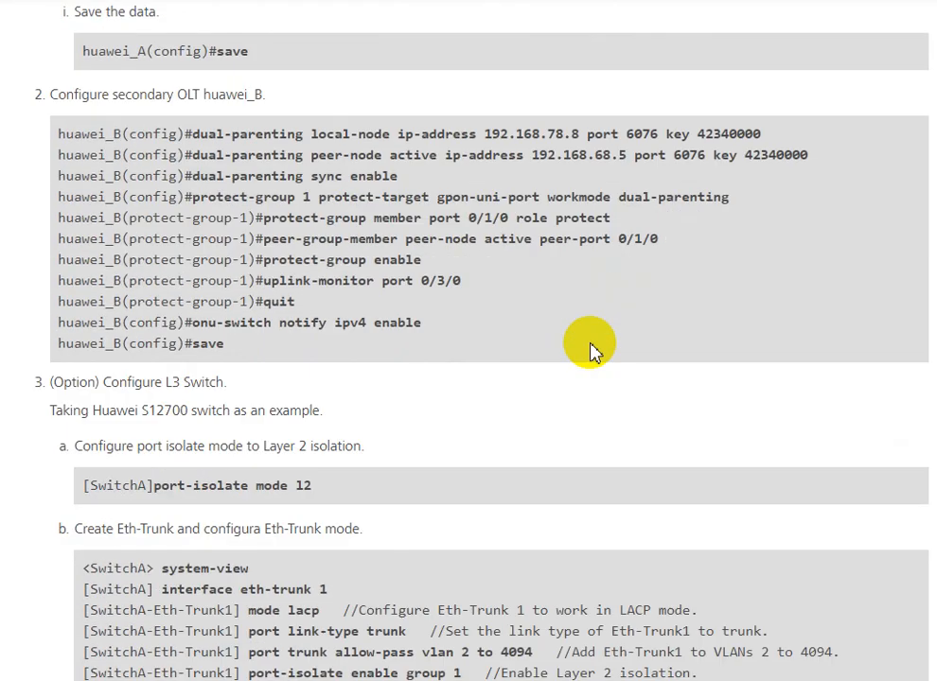
scroll("down", 3)
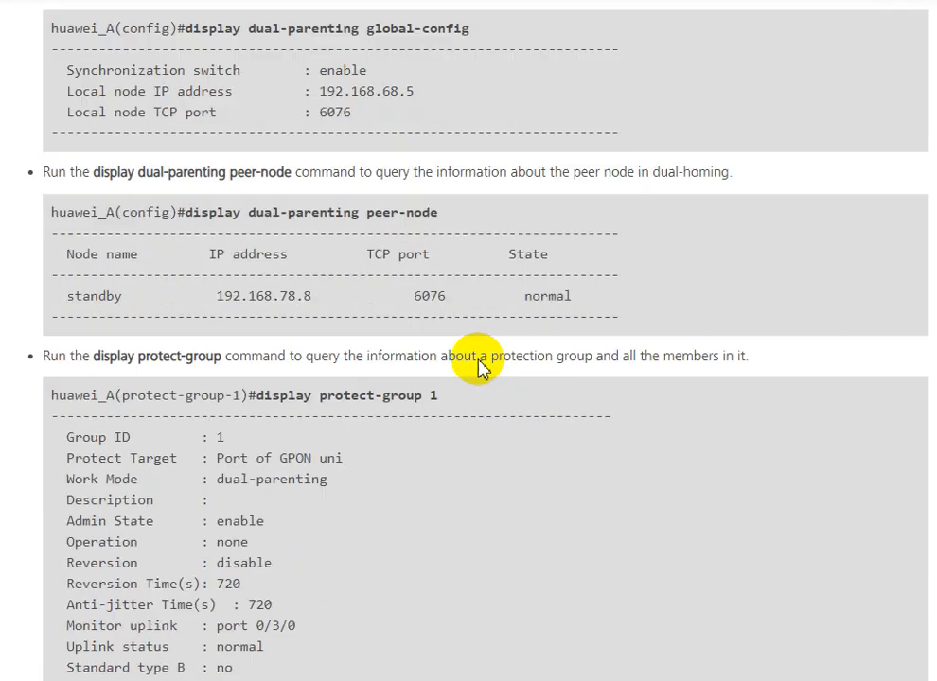
scroll("down", 3)
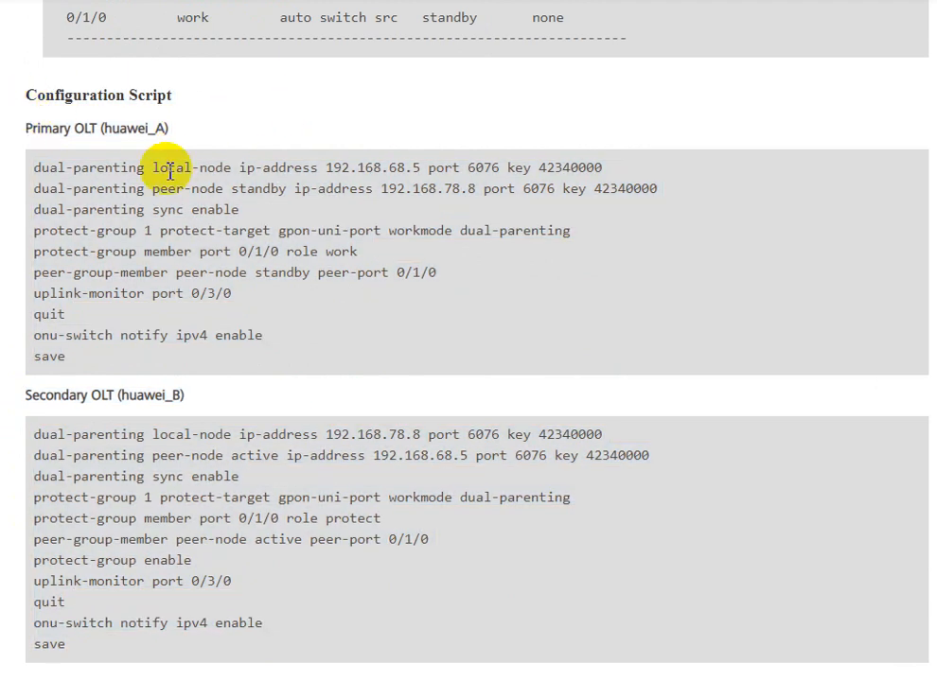
mouse_move(382, 391)
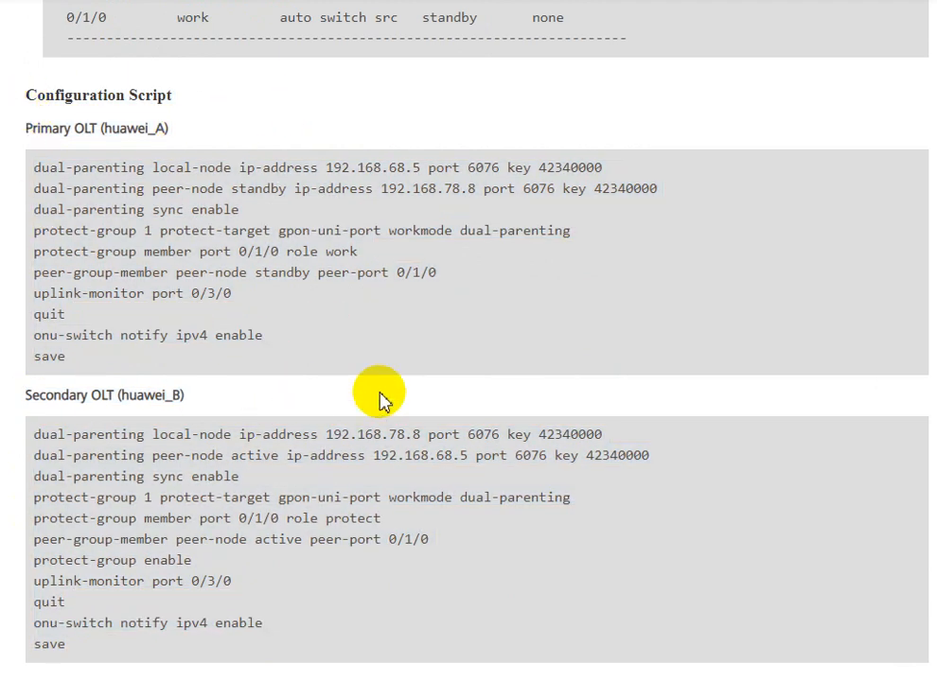